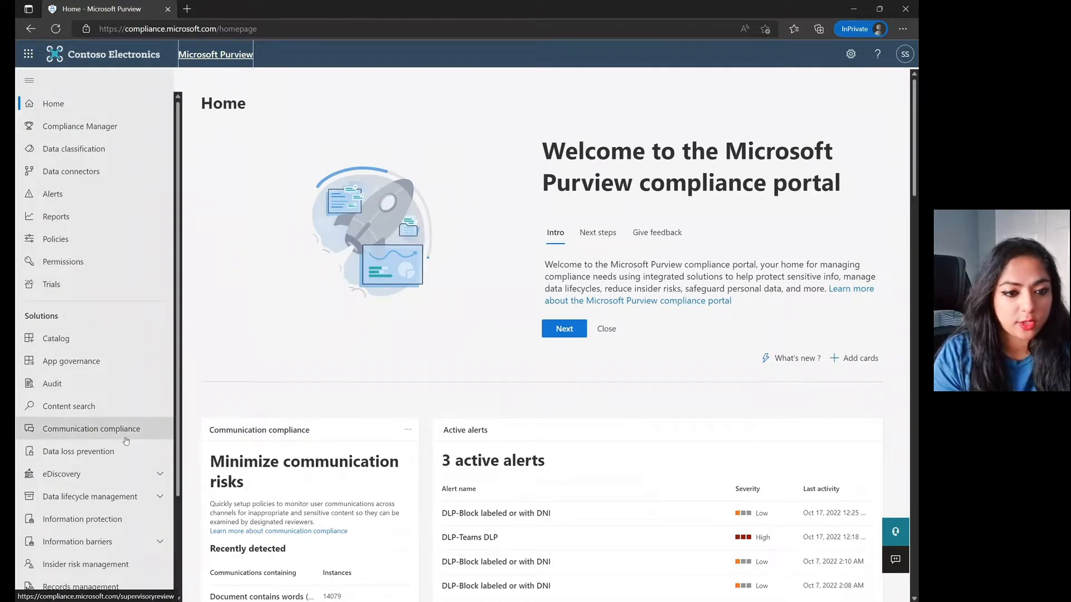
Step: From Data loss prevention Policies, launch the Create policy wizard
{"action": "left_click", "coordinate": [78, 452]}
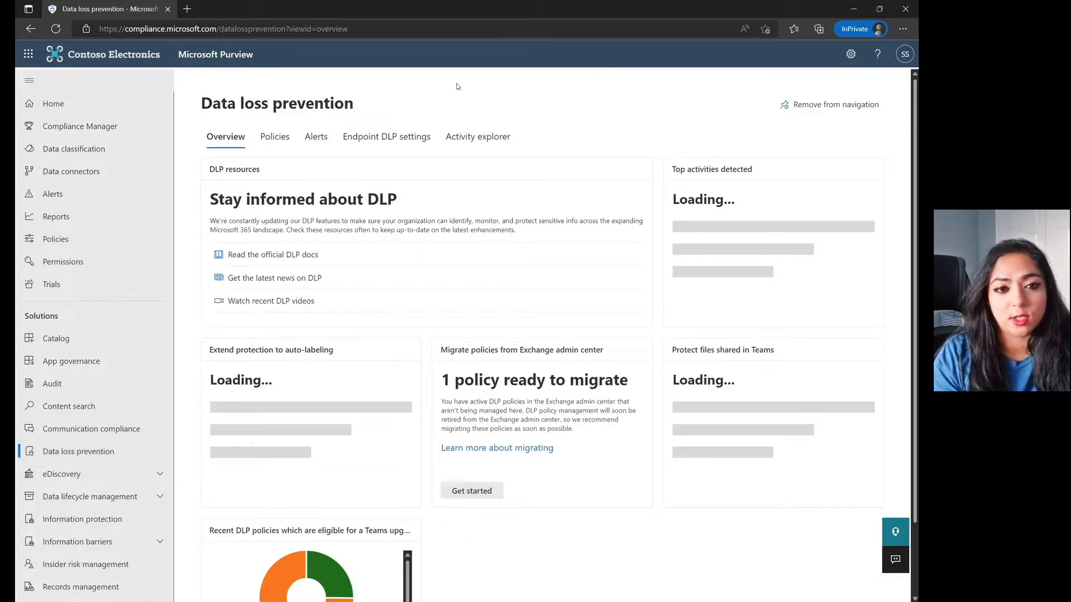
{"action": "left_click", "coordinate": [274, 137]}
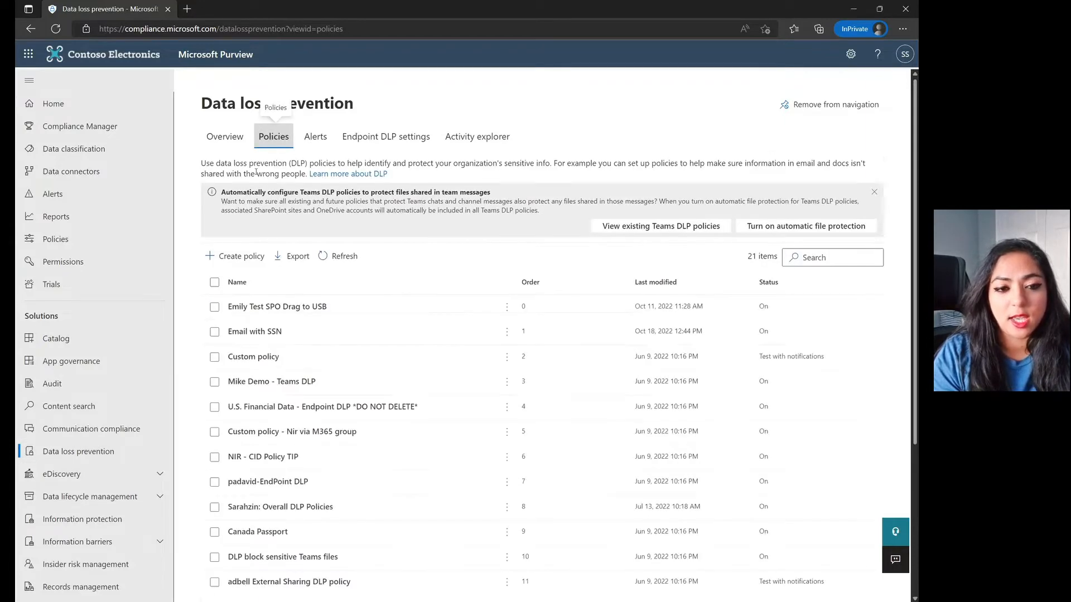
{"action": "left_click", "coordinate": [235, 256]}
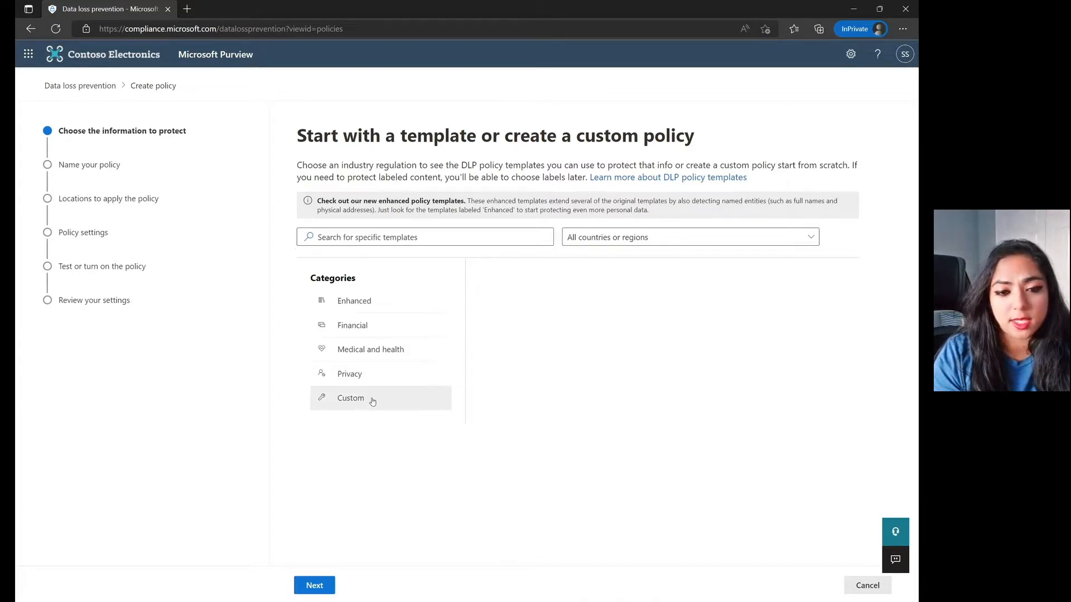
Step: Select the Custom category's Custom policy template, dismissing the Validation failed message
{"action": "left_click", "coordinate": [350, 398]}
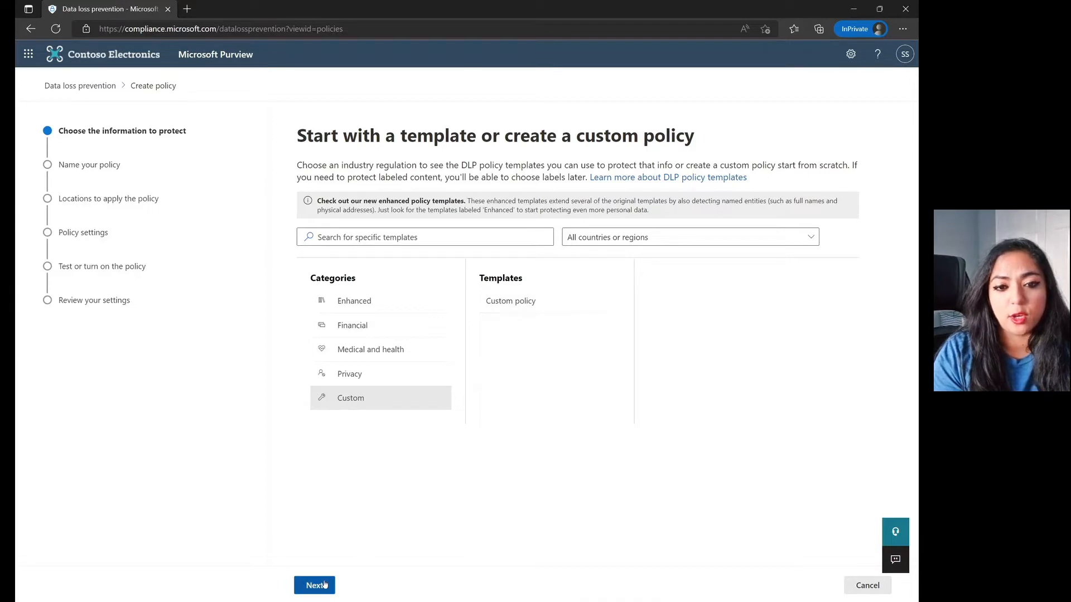
{"action": "left_click", "coordinate": [314, 585]}
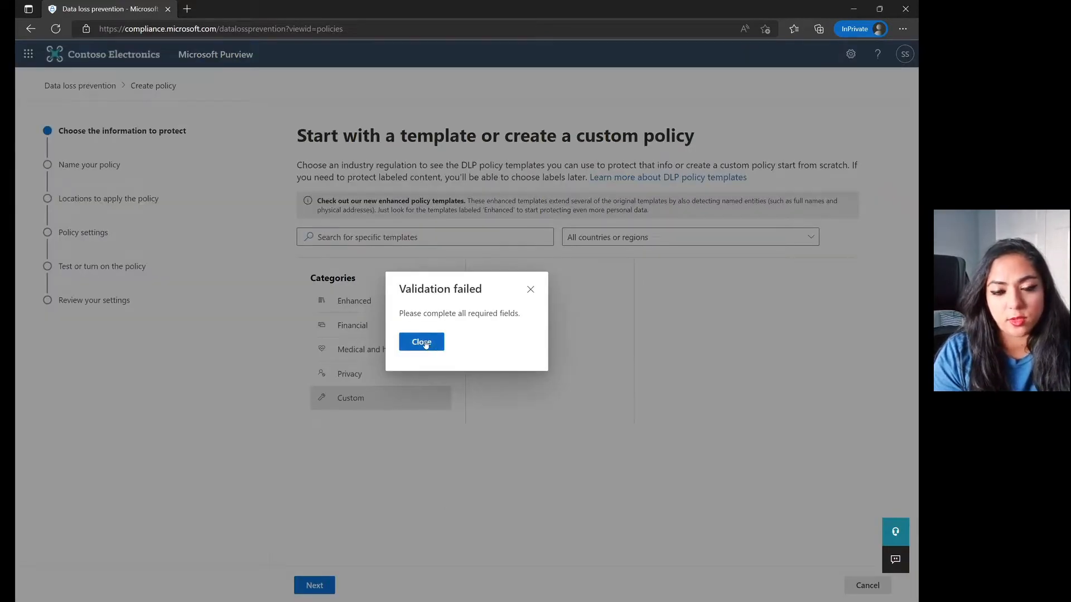
{"action": "left_click", "coordinate": [421, 342]}
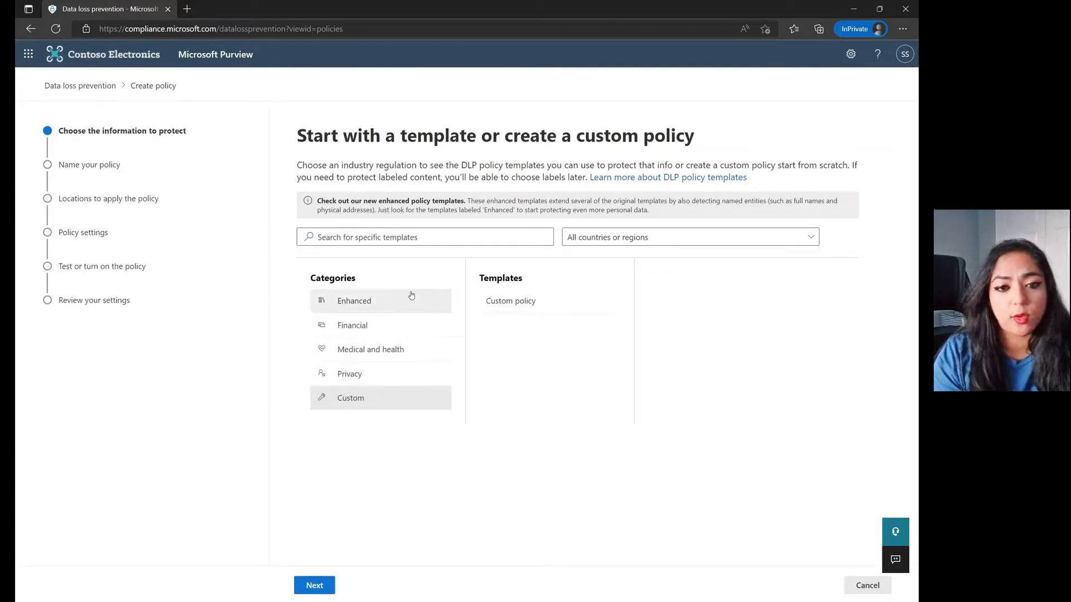
{"action": "mouse_move", "coordinate": [428, 342]}
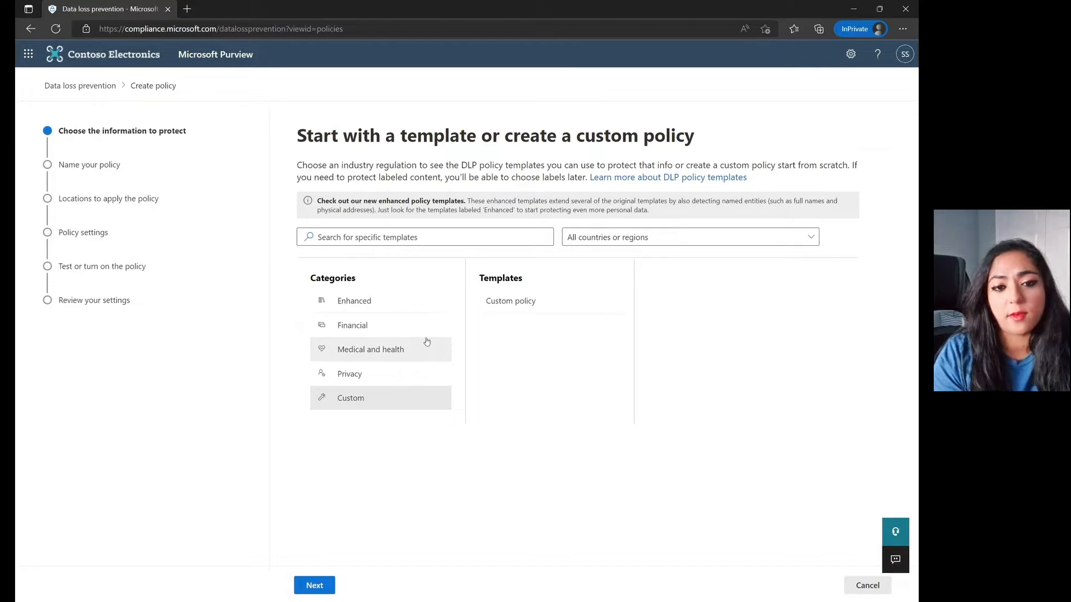
{"action": "left_click", "coordinate": [370, 349]}
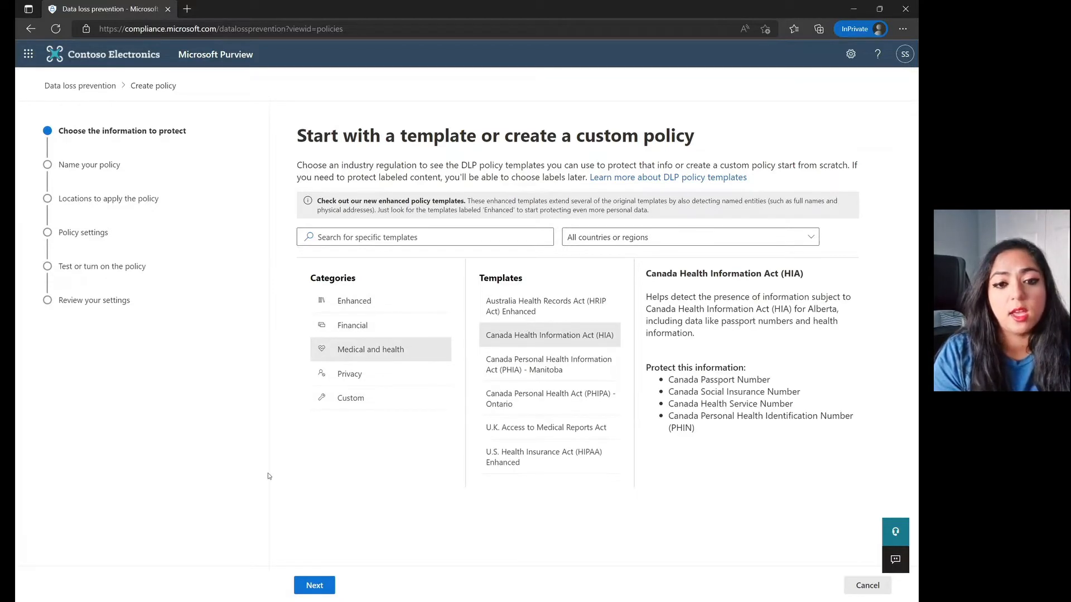
{"action": "left_click", "coordinate": [351, 397]}
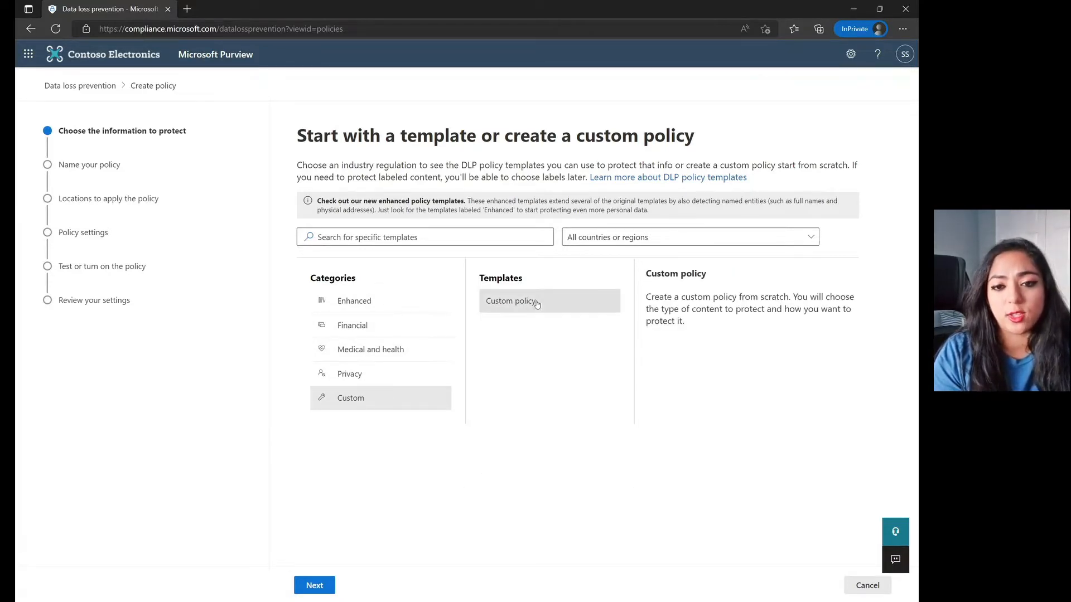
{"action": "mouse_move", "coordinate": [566, 308]}
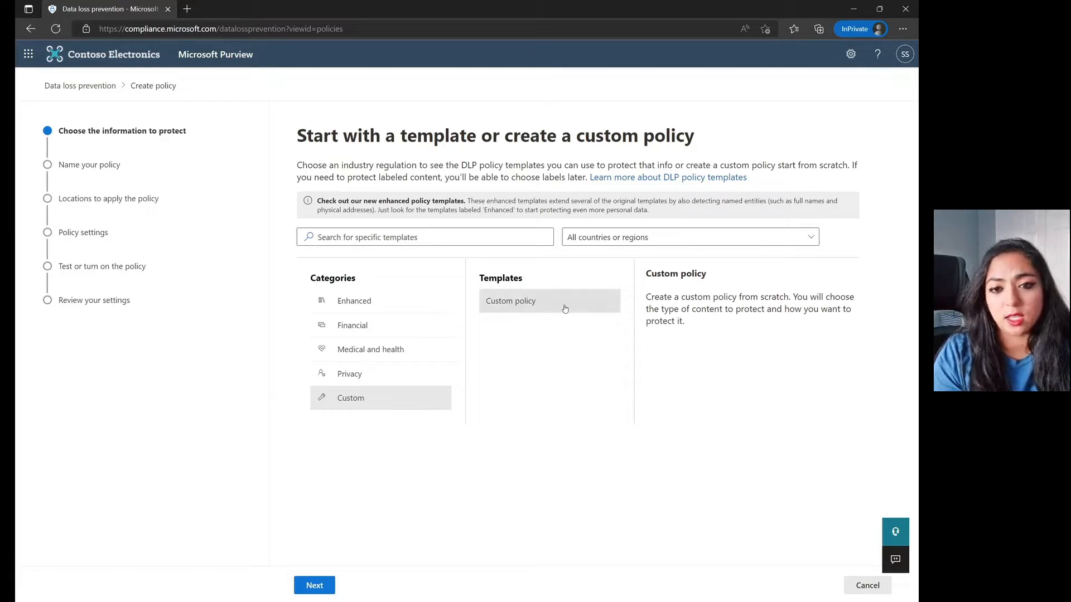
{"action": "mouse_move", "coordinate": [680, 291]}
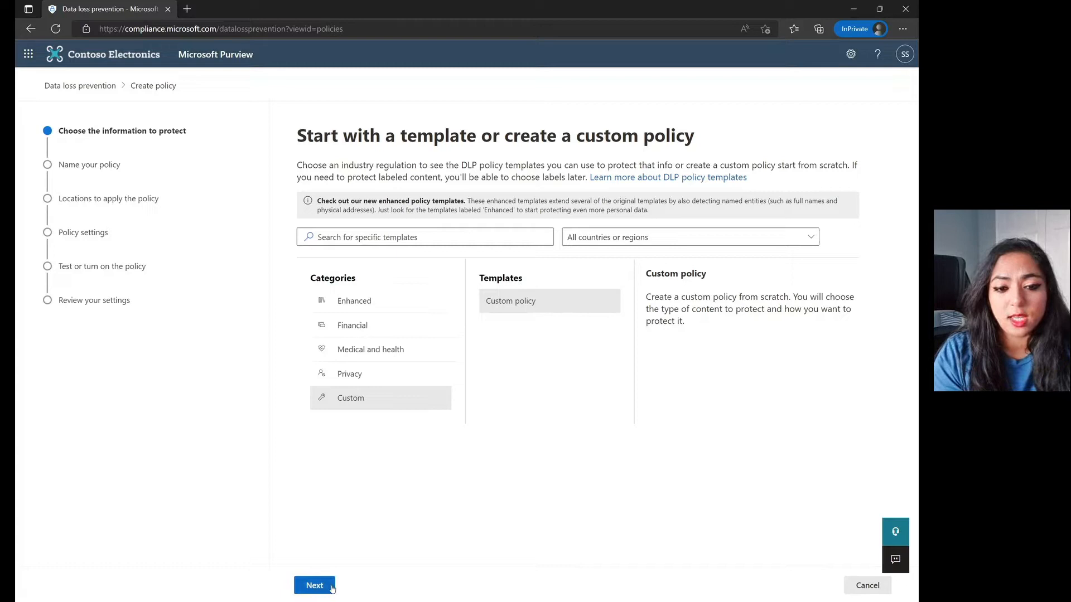
Step: Name the policy 'Sarahzin Demo'
{"action": "left_click", "coordinate": [314, 600]}
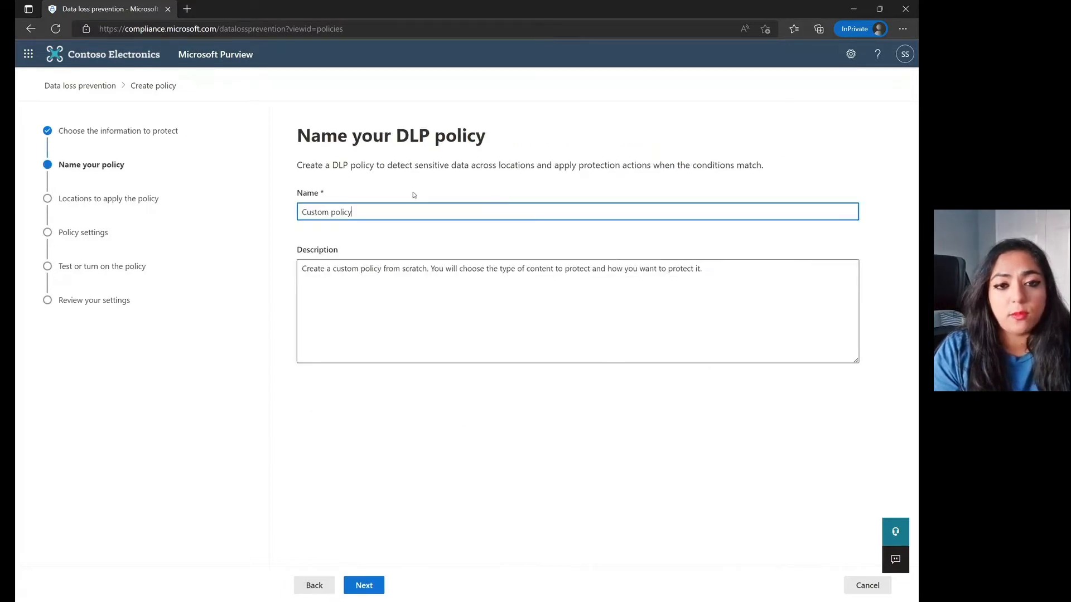
{"action": "double_click", "coordinate": [326, 212]}
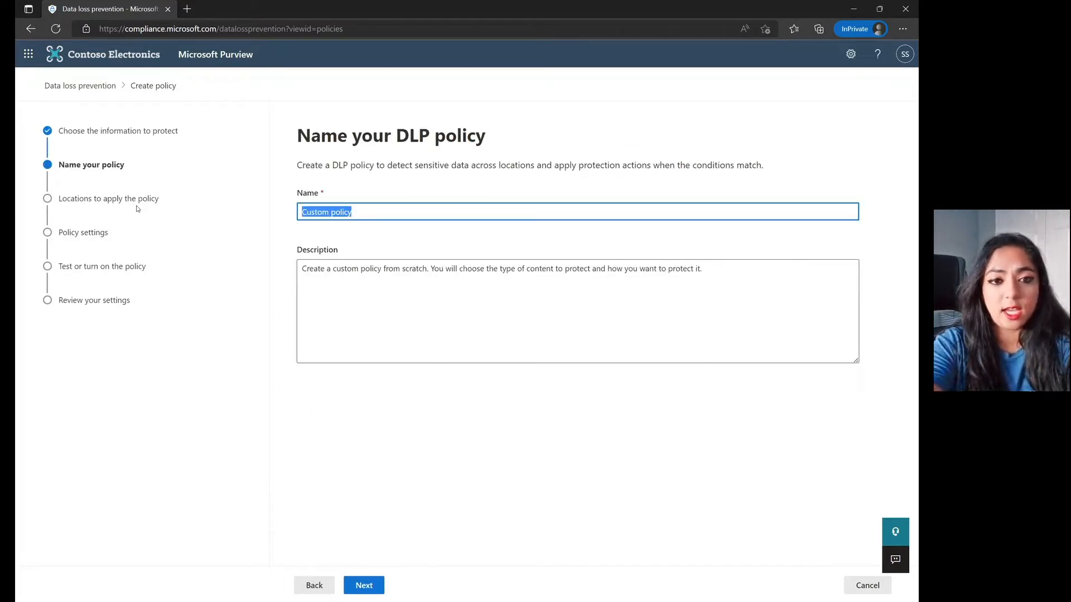
{"action": "type", "text": "Sarahzin De"}
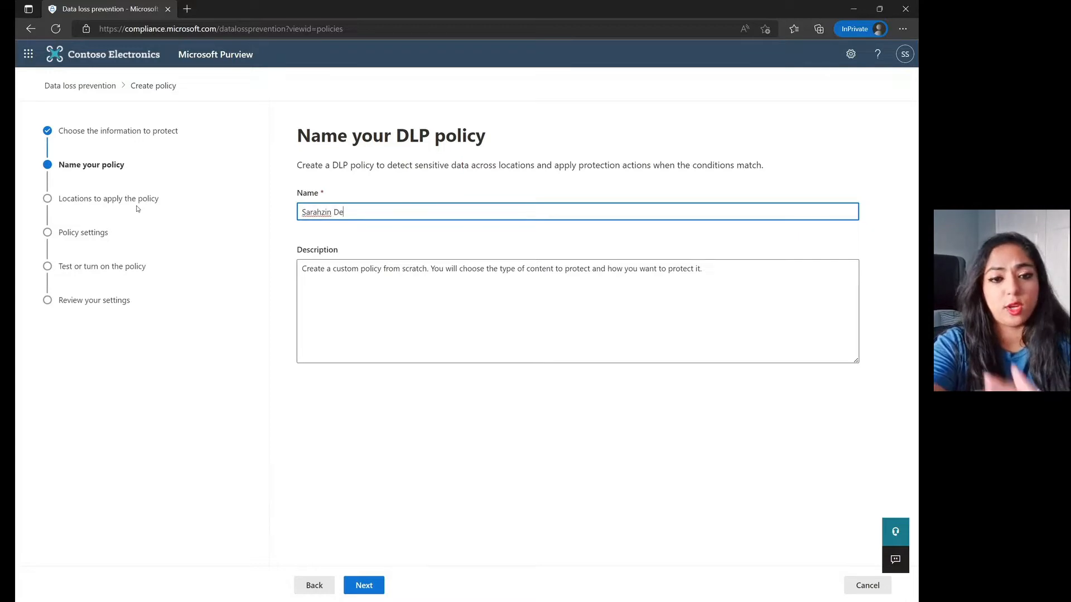
{"action": "type", "text": "mo"}
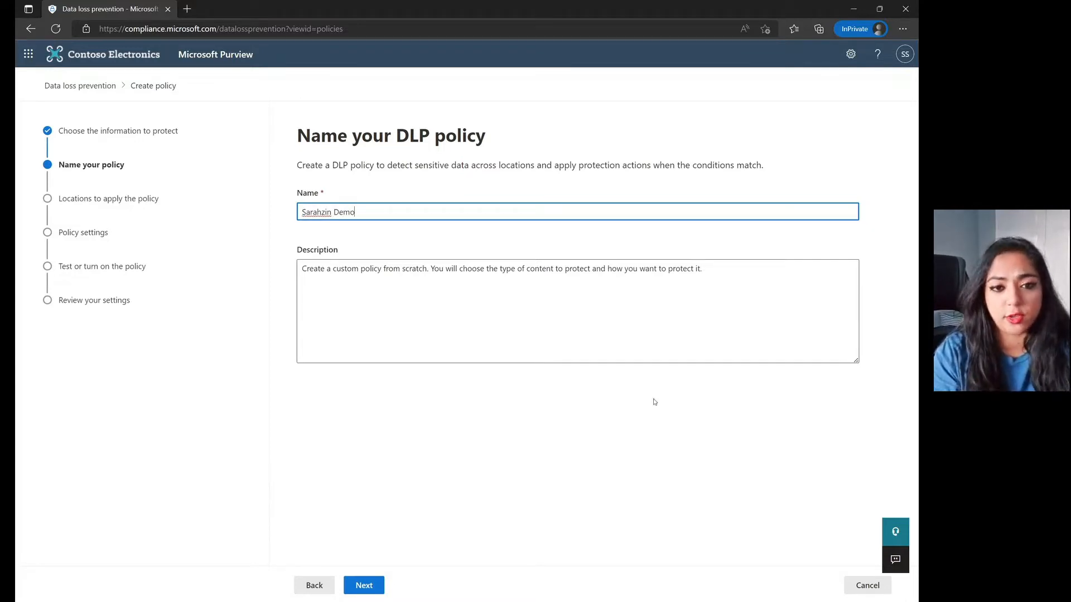
Step: Restrict locations to Exchange email, turning off Teams and choosing distribution groups
{"action": "left_click", "coordinate": [363, 585]}
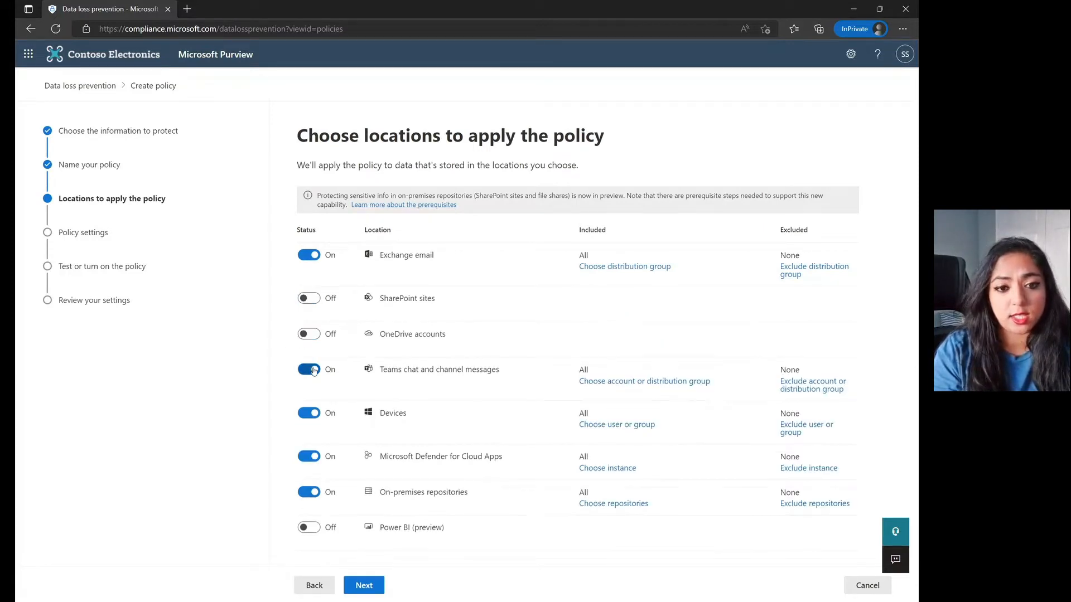
{"action": "left_click", "coordinate": [308, 369]}
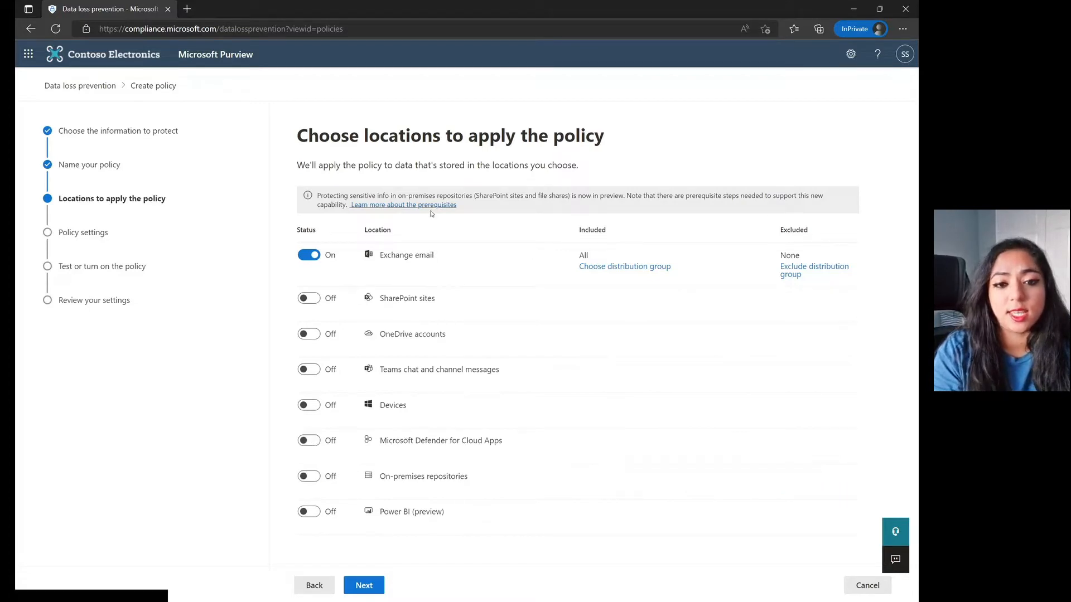
{"action": "mouse_move", "coordinate": [414, 259]}
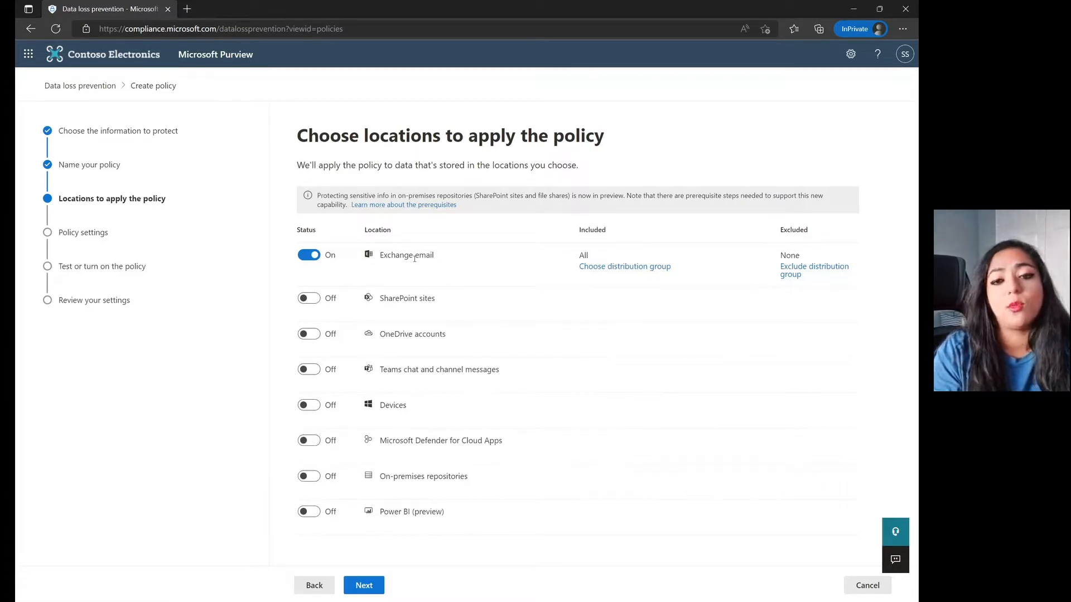
{"action": "mouse_move", "coordinate": [643, 343]}
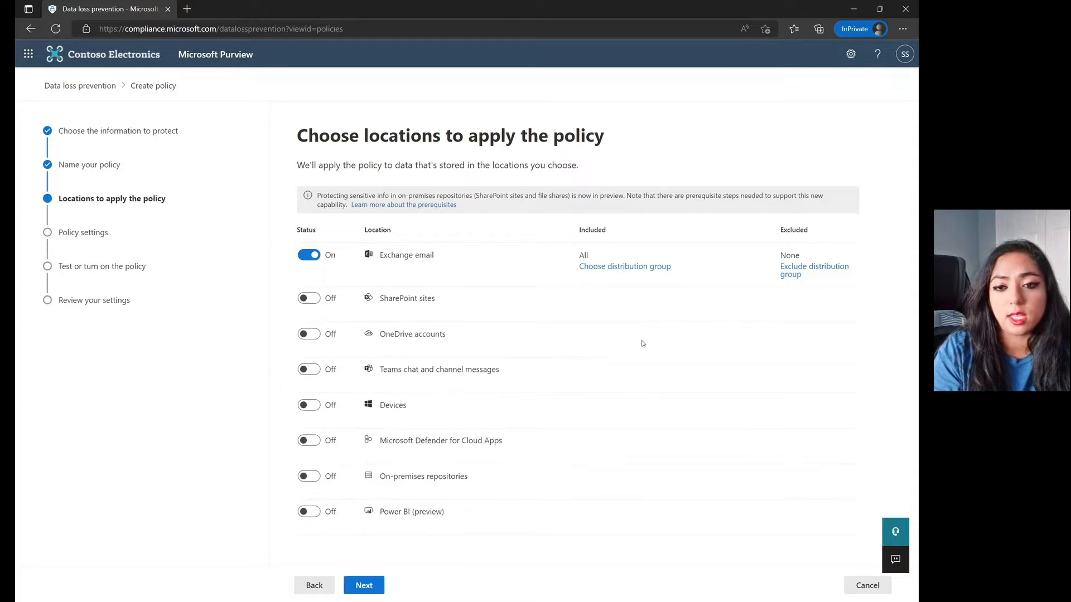
{"action": "left_click", "coordinate": [625, 266]}
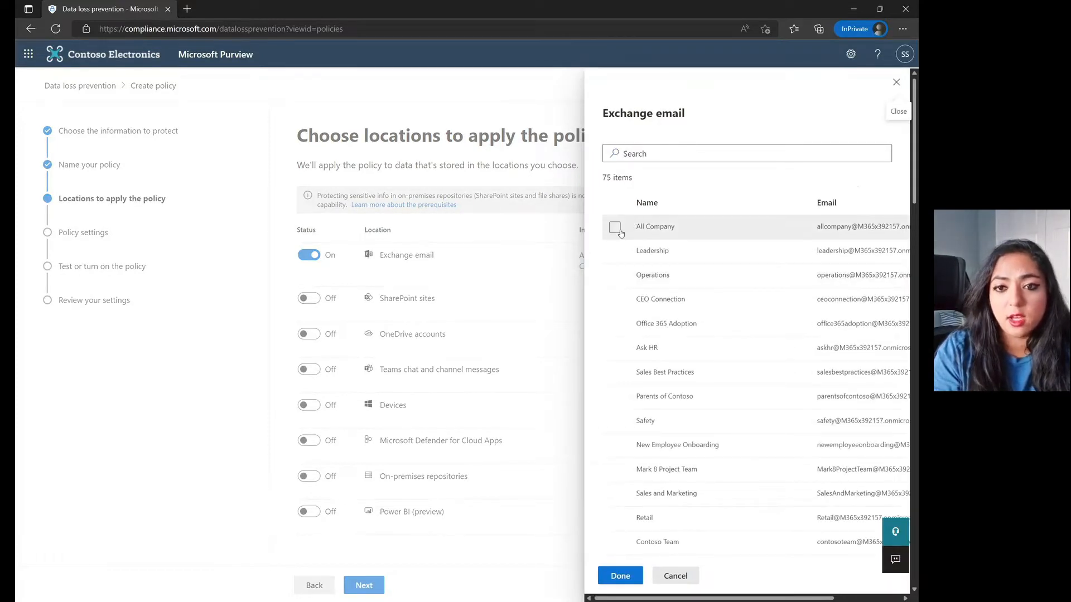
{"action": "left_click", "coordinate": [620, 576]}
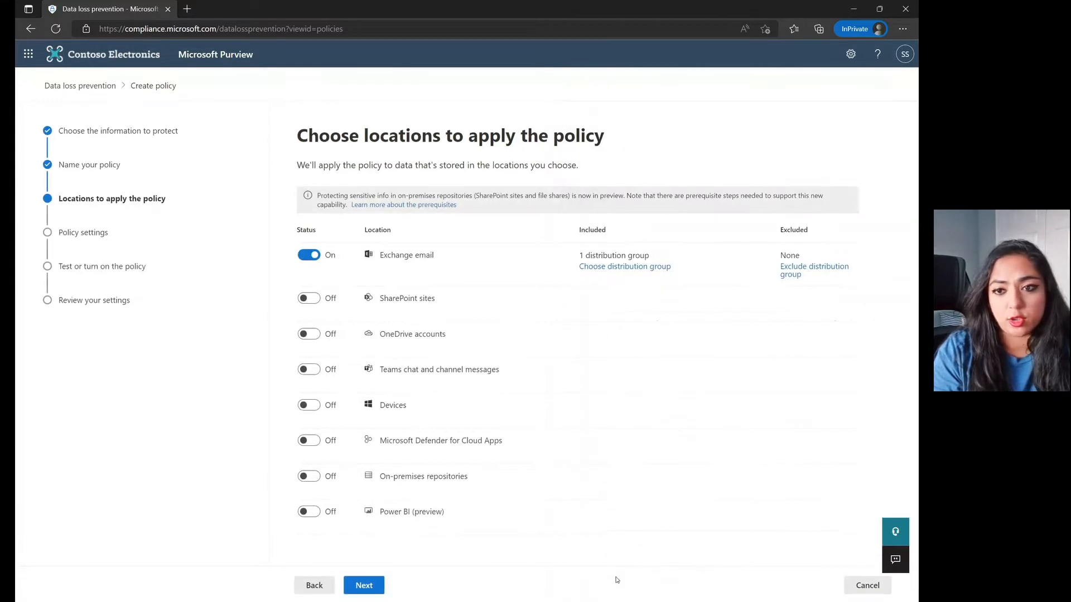
{"action": "left_click", "coordinate": [625, 266]}
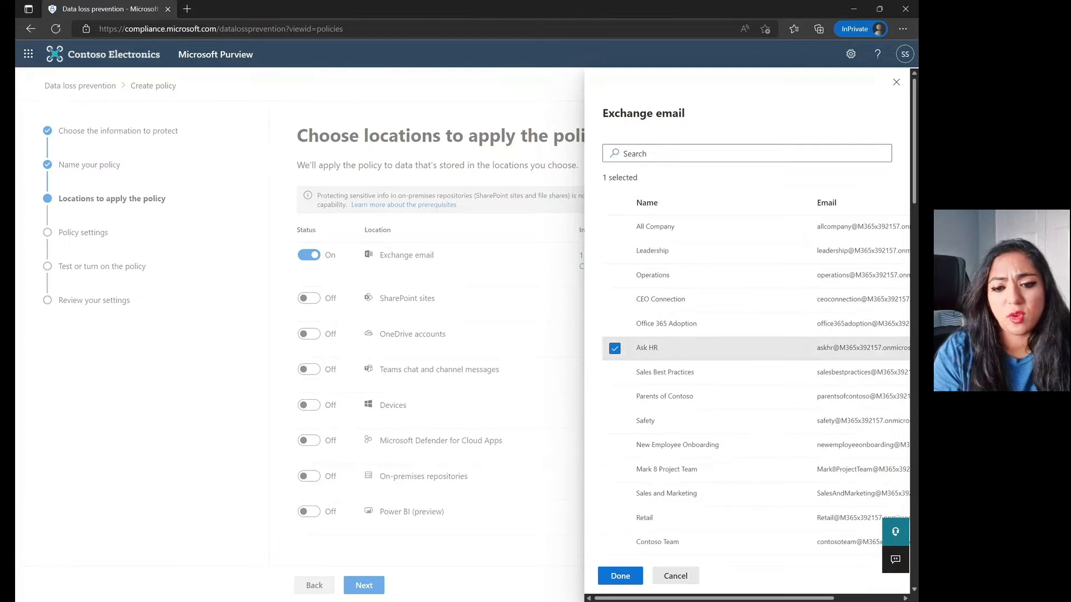
{"action": "left_click", "coordinate": [620, 591]}
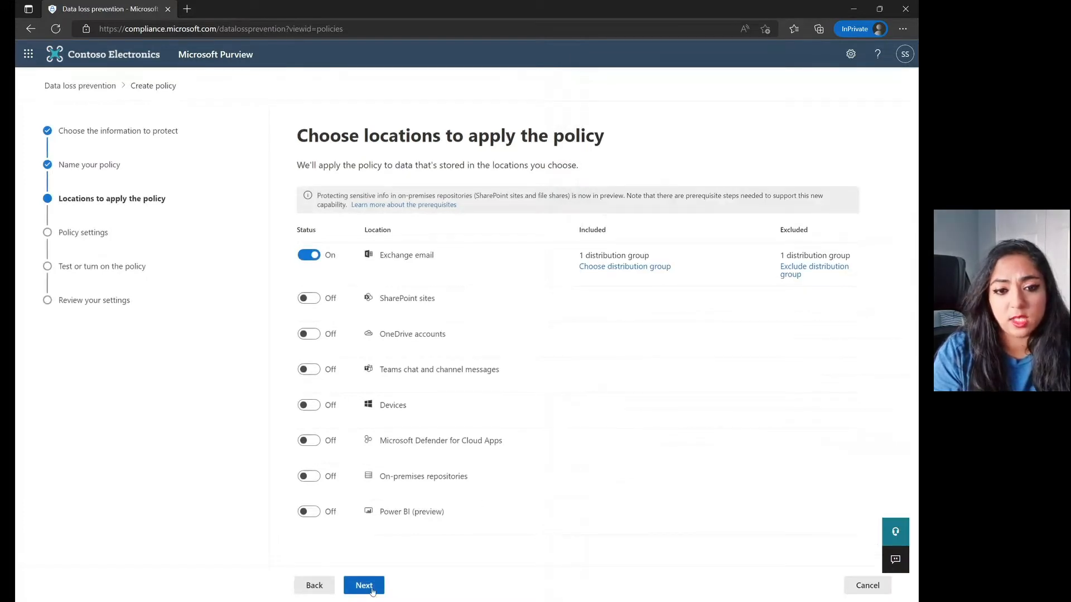
Step: Choose Create or customize advanced DLP rules and start a new rule
{"action": "left_click", "coordinate": [364, 585]}
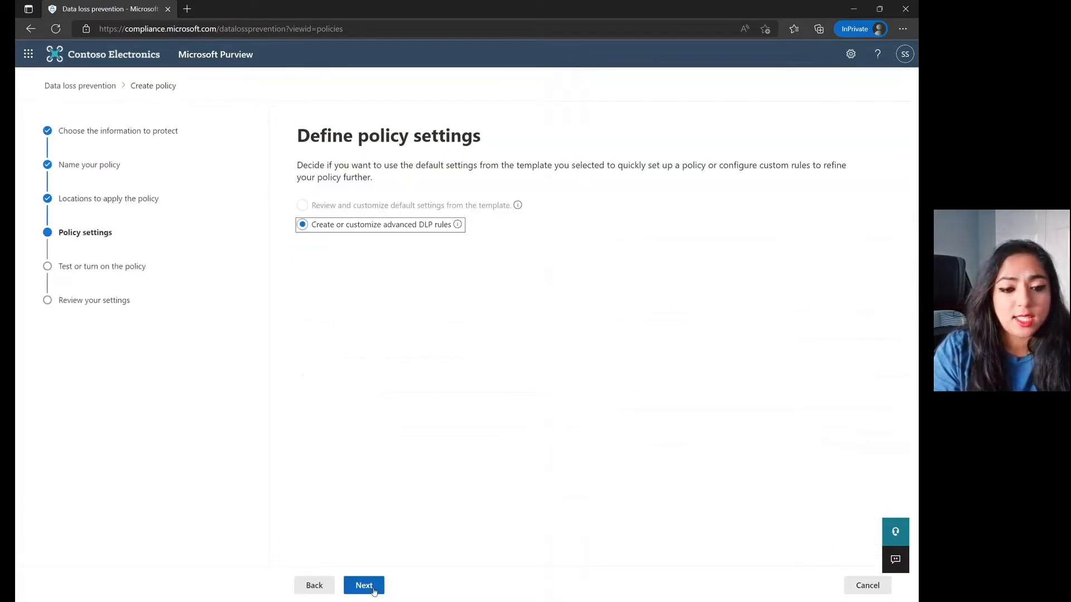
{"action": "left_click", "coordinate": [364, 586]}
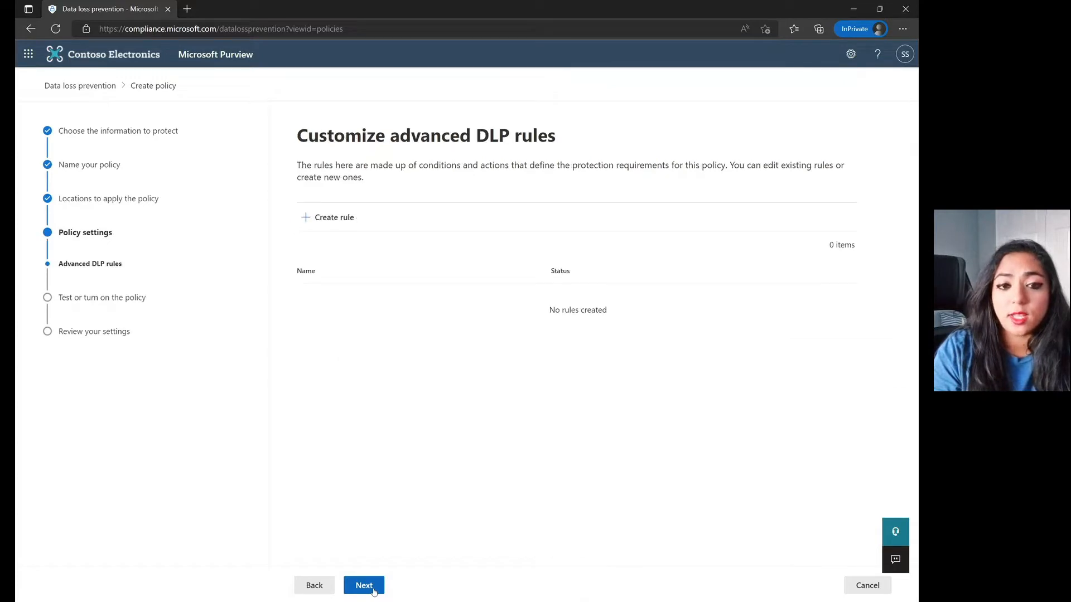
{"action": "mouse_move", "coordinate": [433, 241]}
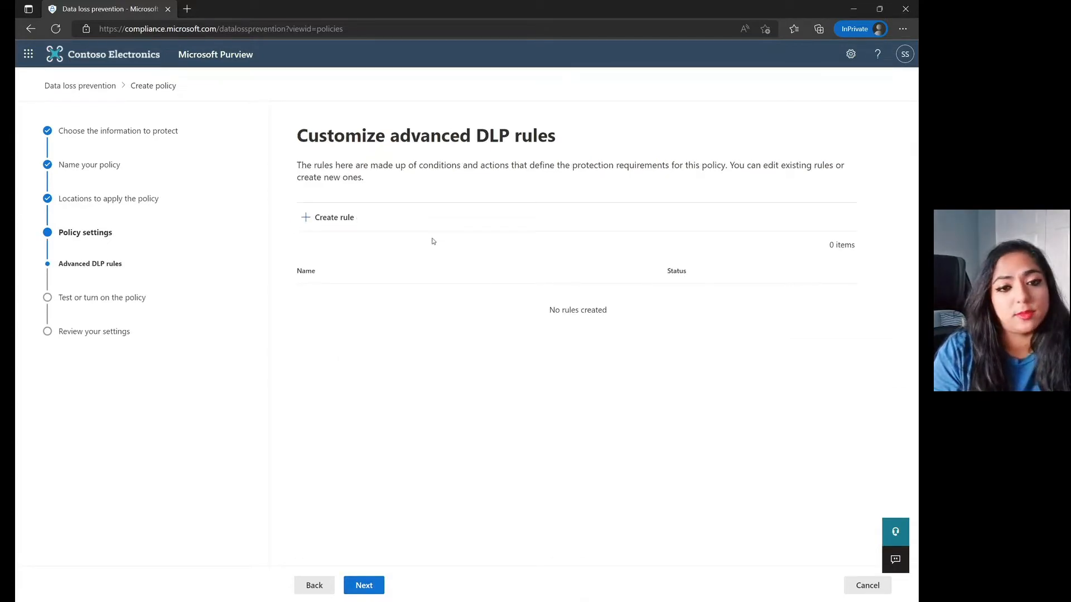
{"action": "left_click", "coordinate": [335, 217]}
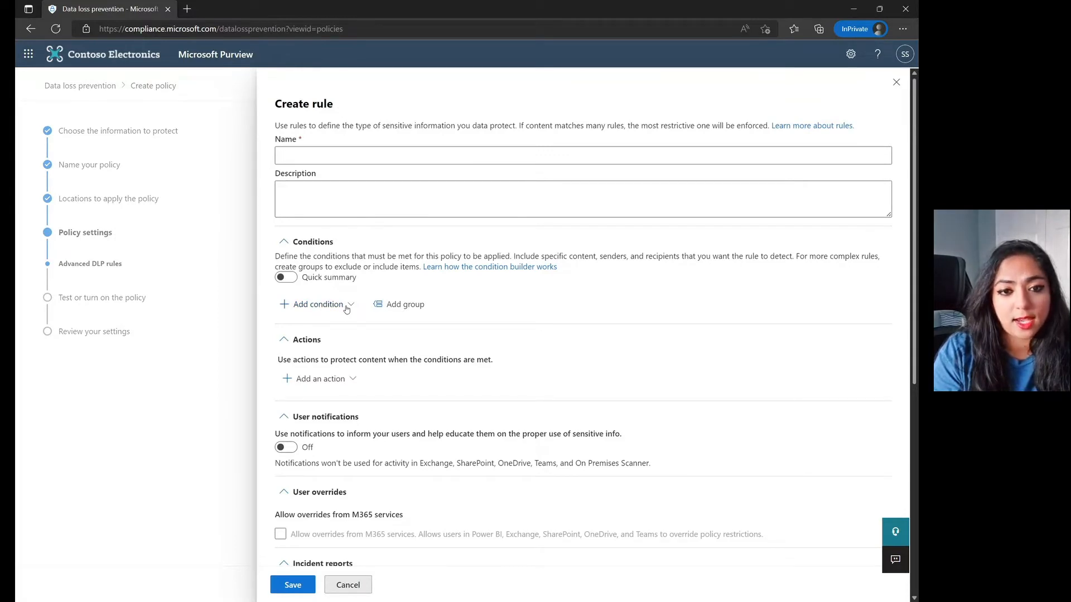
Step: Add a Content contains condition matching the Public sensitivity label
{"action": "left_click", "coordinate": [317, 305]}
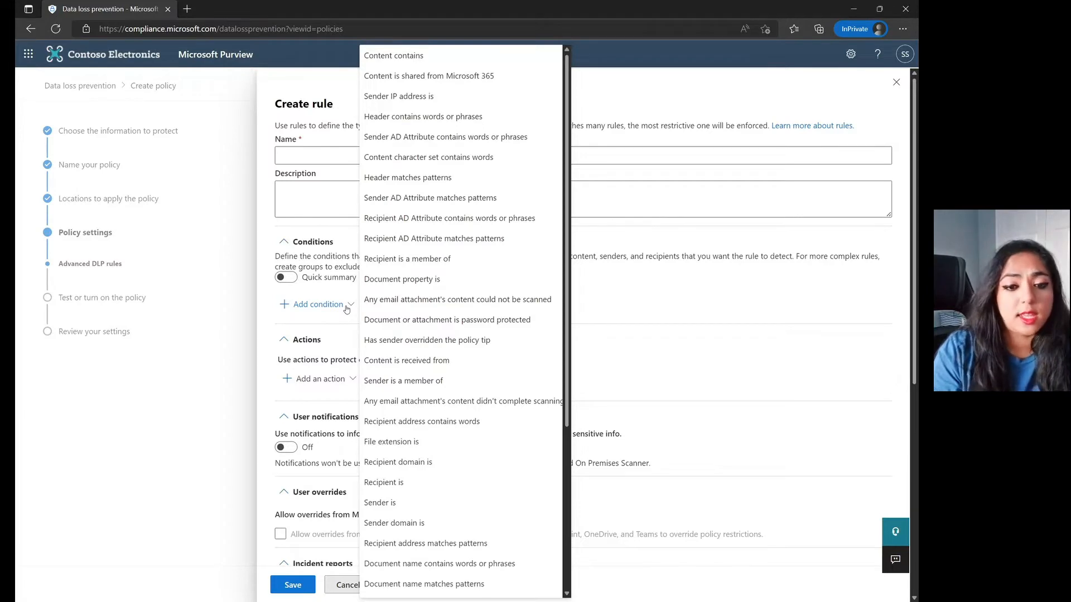
{"action": "mouse_move", "coordinate": [443, 340]}
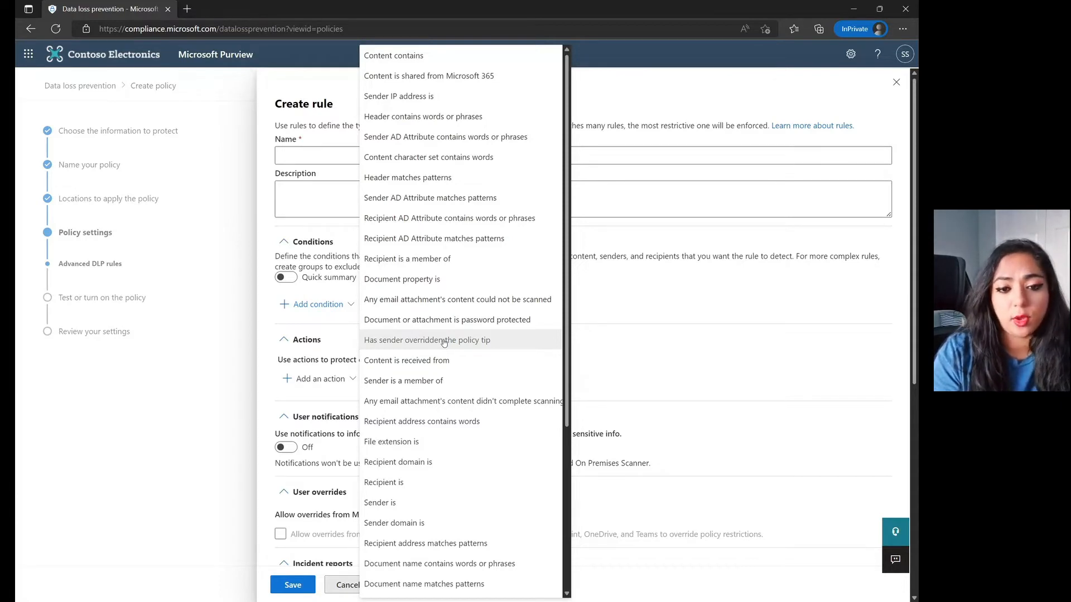
{"action": "mouse_move", "coordinate": [441, 504]}
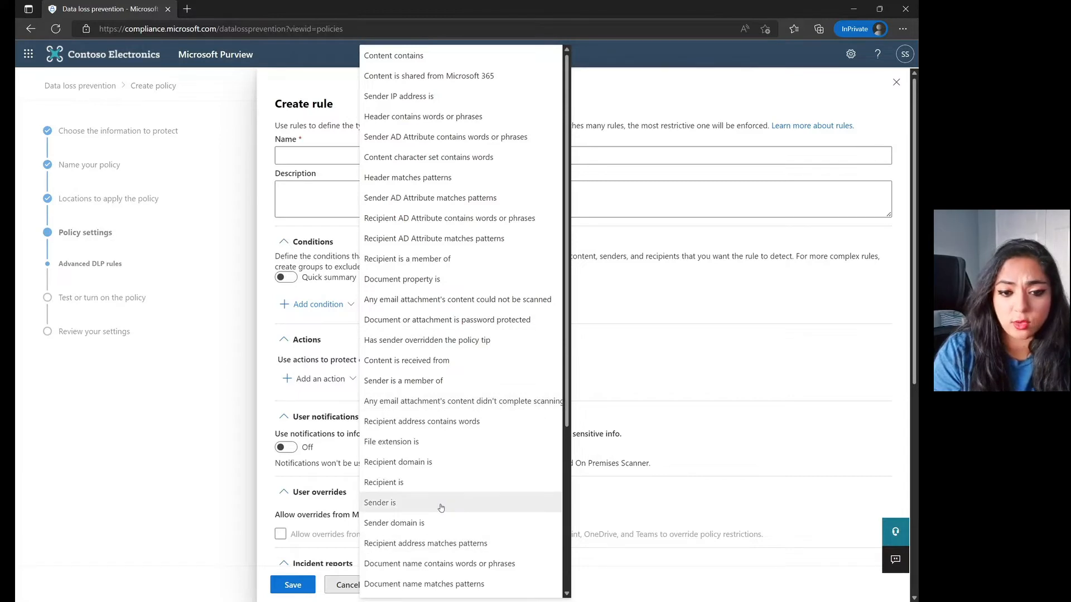
{"action": "mouse_move", "coordinate": [433, 356]}
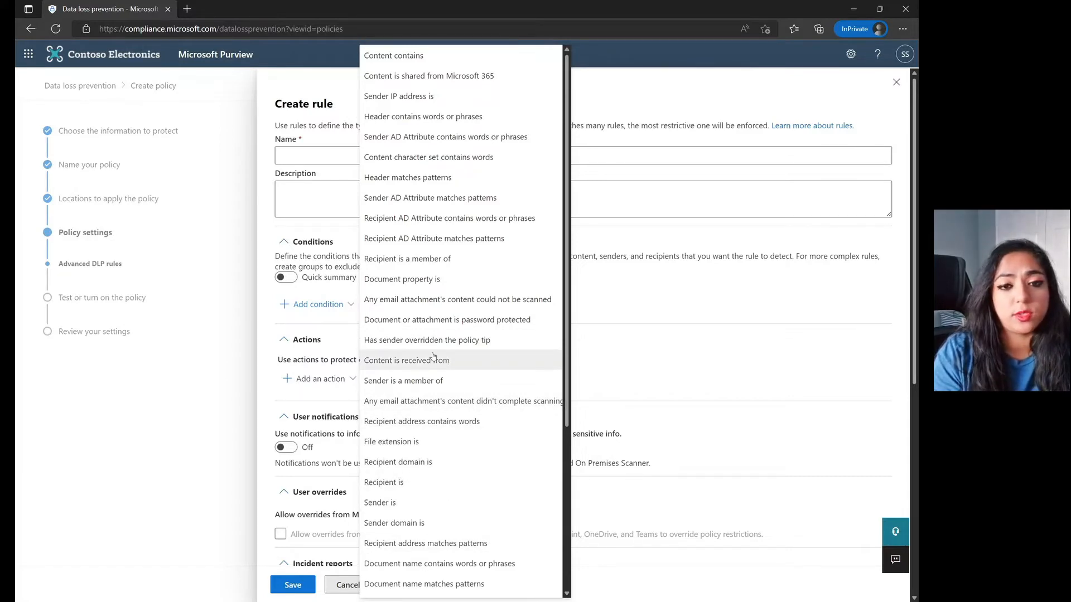
{"action": "mouse_move", "coordinate": [536, 445]}
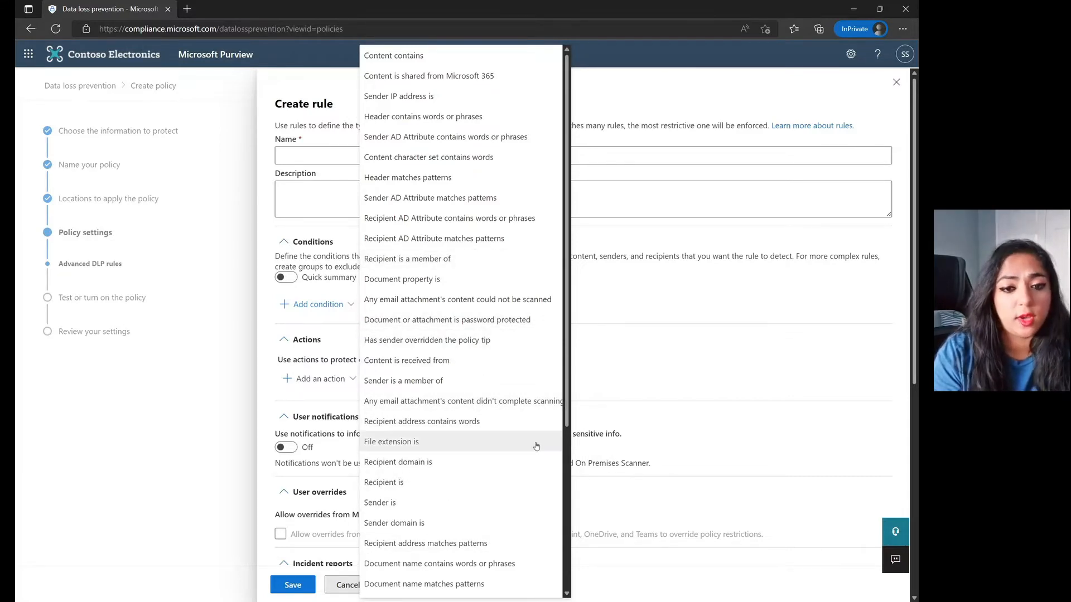
{"action": "mouse_move", "coordinate": [435, 486]}
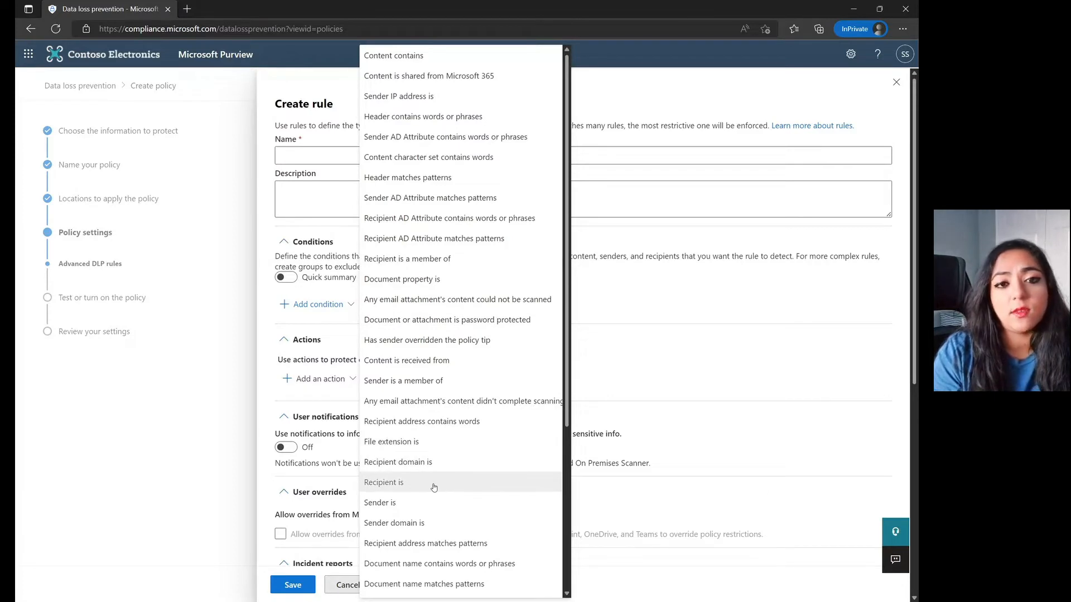
{"action": "mouse_move", "coordinate": [441, 60]}
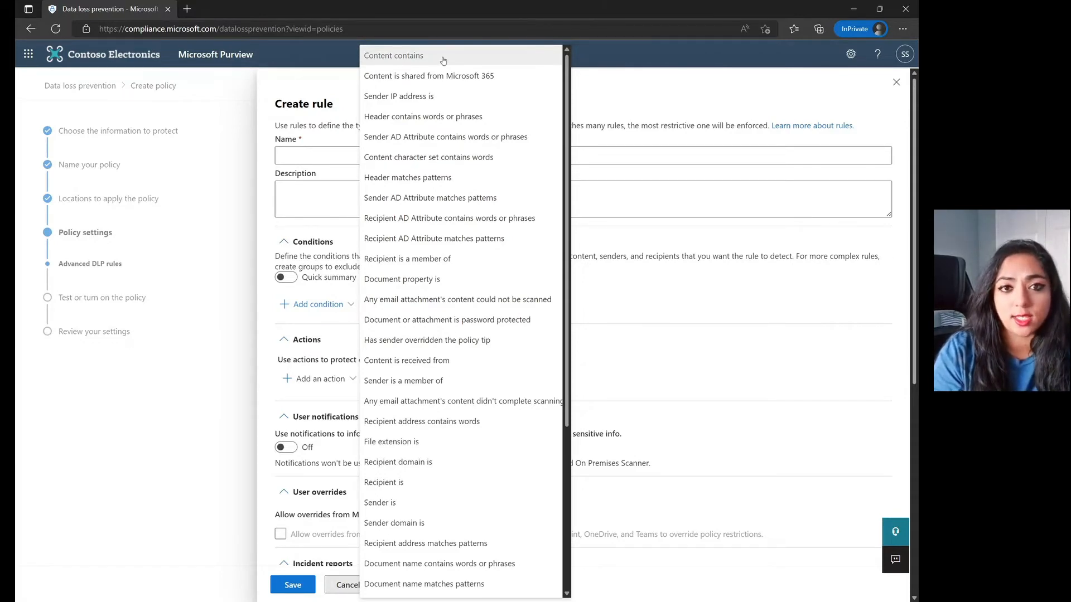
{"action": "left_click", "coordinate": [393, 55]}
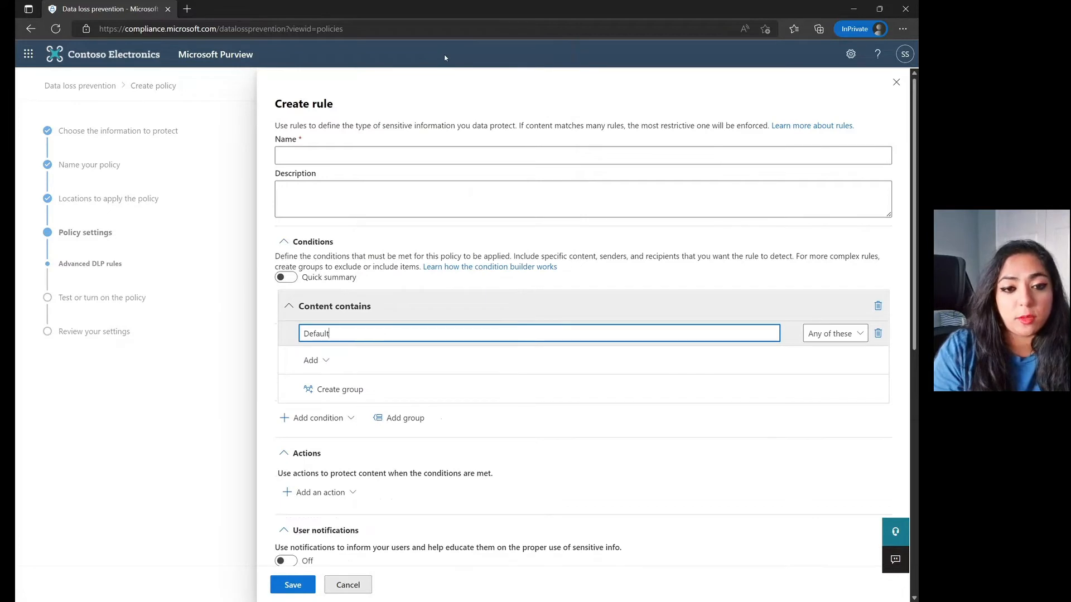
{"action": "left_click", "coordinate": [310, 360]}
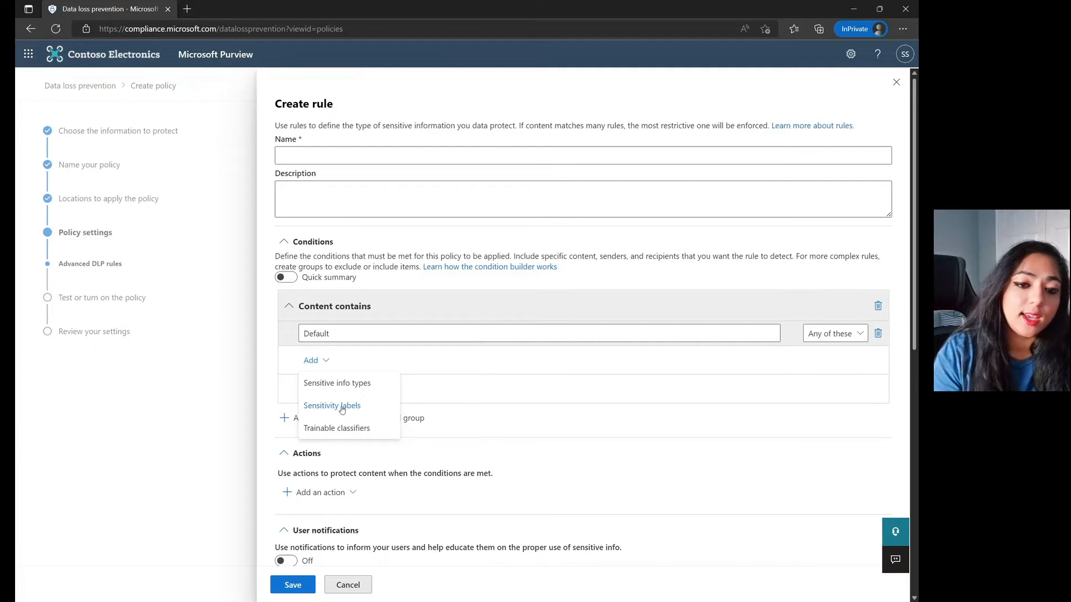
{"action": "mouse_move", "coordinate": [350, 393]}
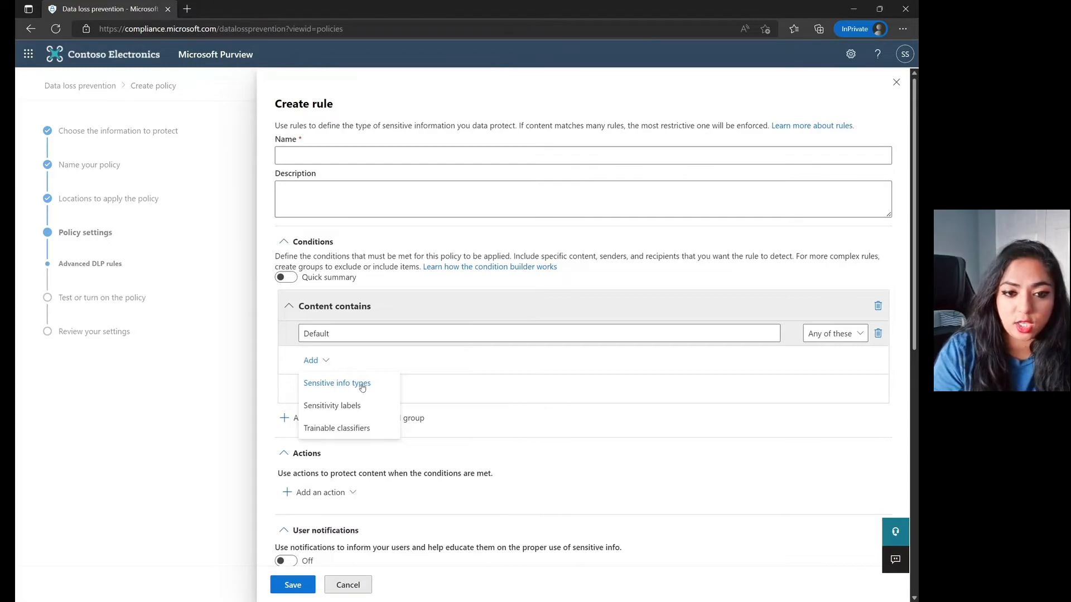
{"action": "mouse_move", "coordinate": [340, 407]}
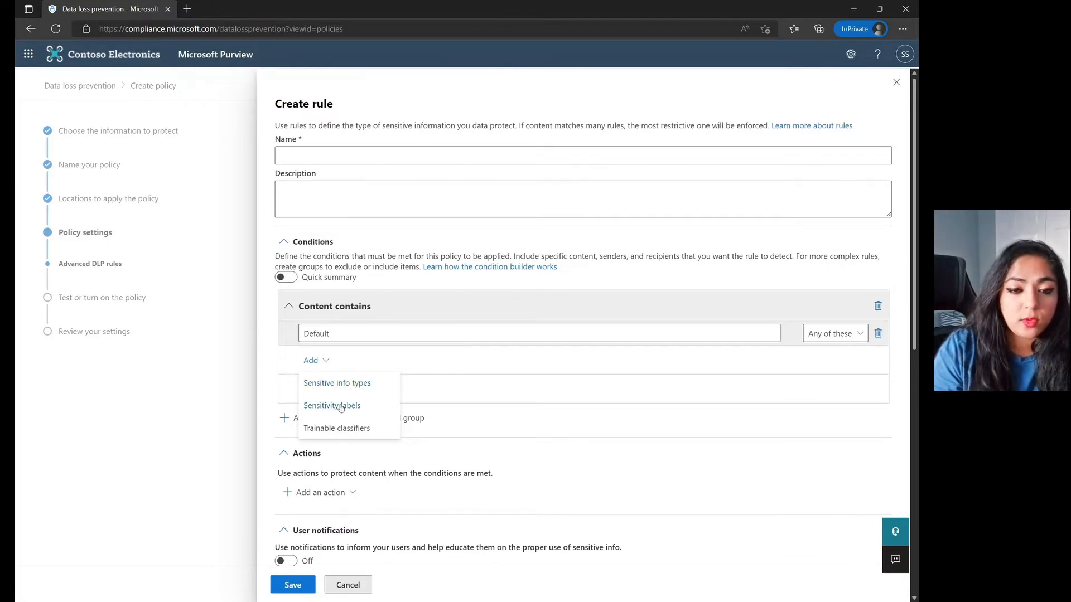
{"action": "left_click", "coordinate": [332, 406]}
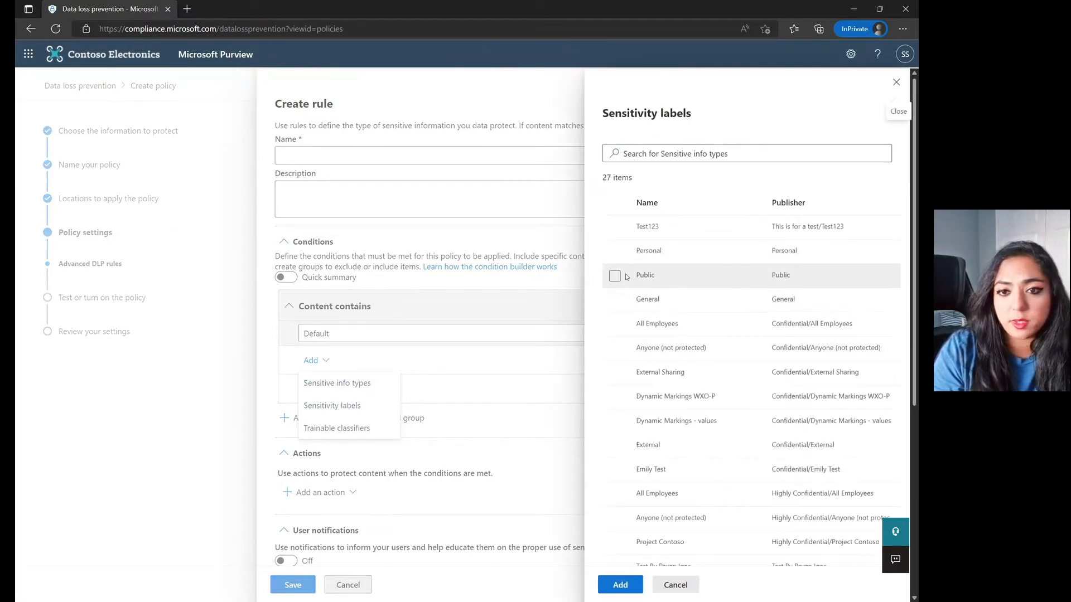
{"action": "left_click", "coordinate": [620, 585]}
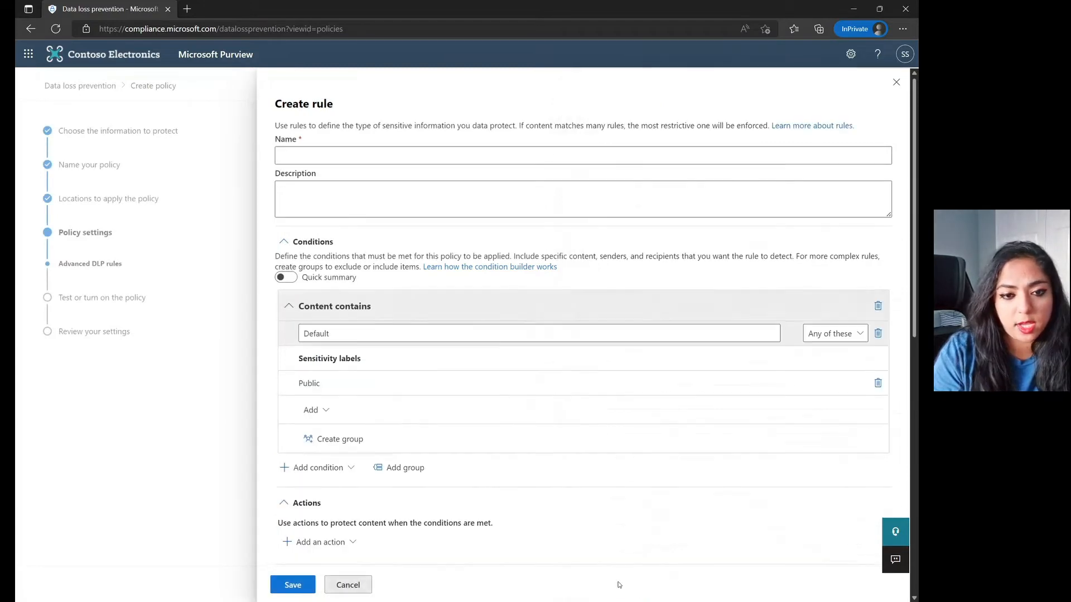
Step: Add Recipient is and Content is received from conditions, combined with AND
{"action": "scroll", "scroll_direction": "down", "scroll_amount": 3}
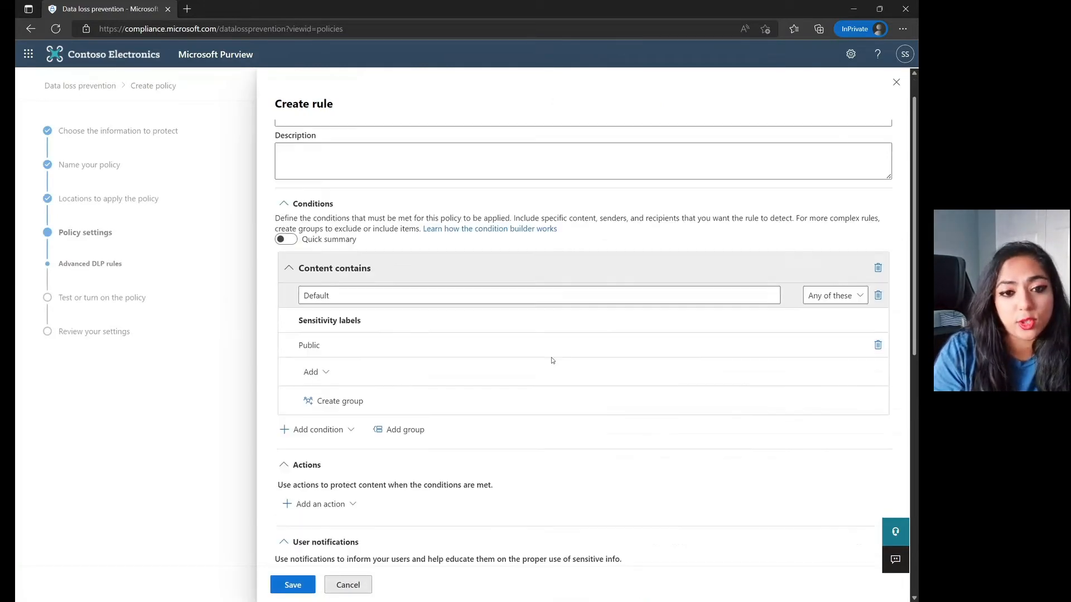
{"action": "scroll", "scroll_direction": "down", "scroll_amount": 3}
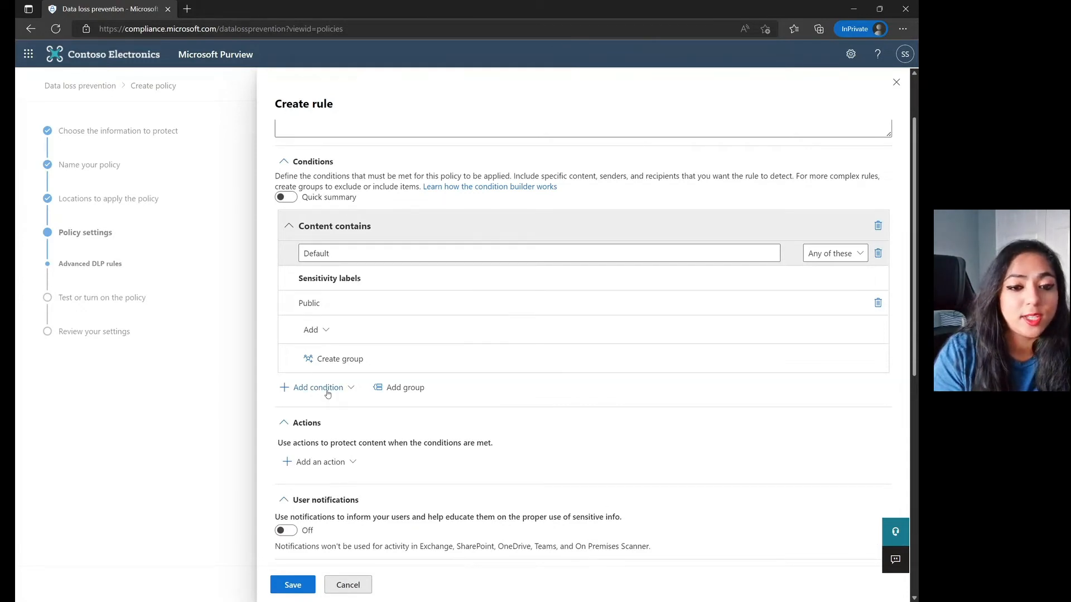
{"action": "left_click", "coordinate": [318, 388]}
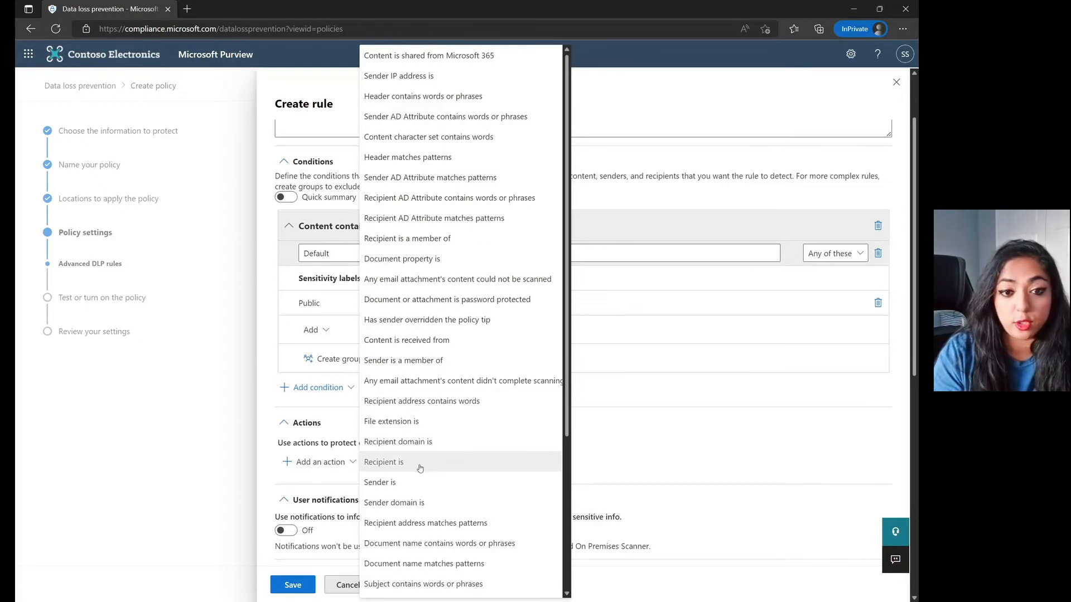
{"action": "left_click", "coordinate": [384, 462]}
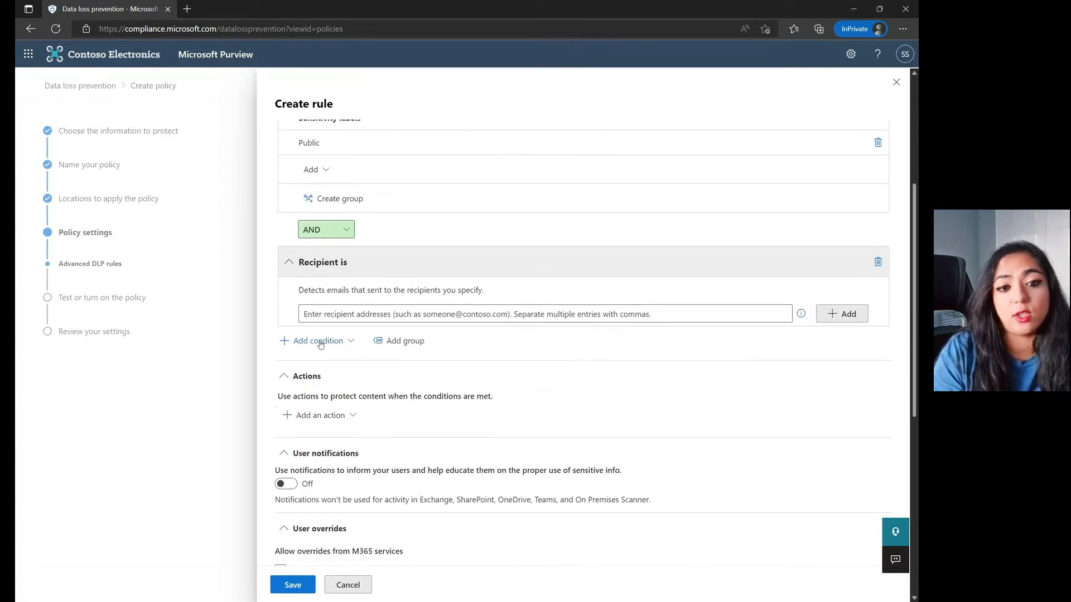
{"action": "left_click", "coordinate": [318, 341]}
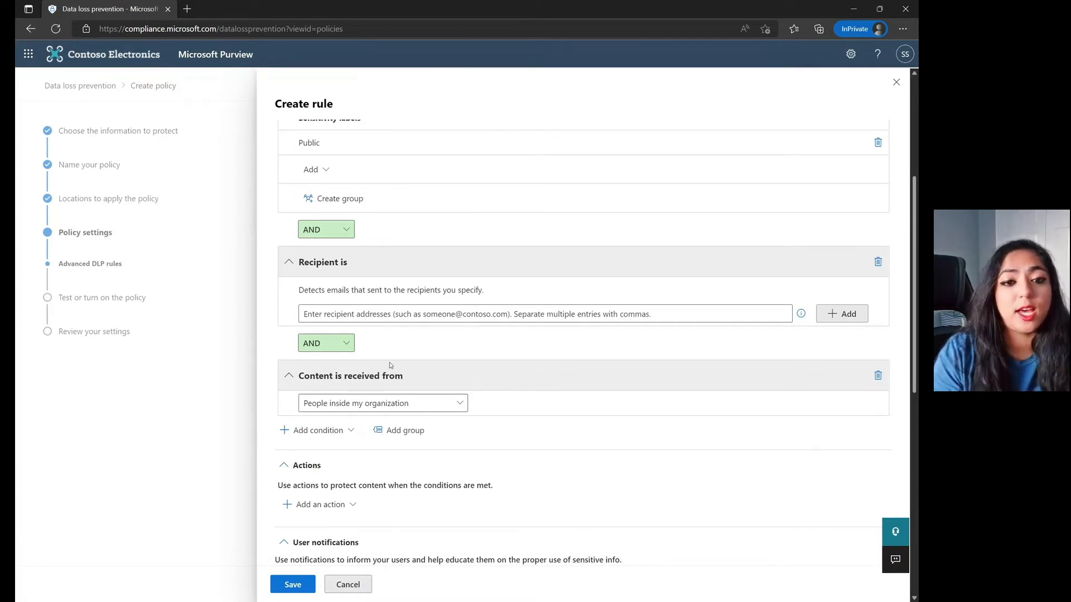
{"action": "left_click", "coordinate": [343, 229]}
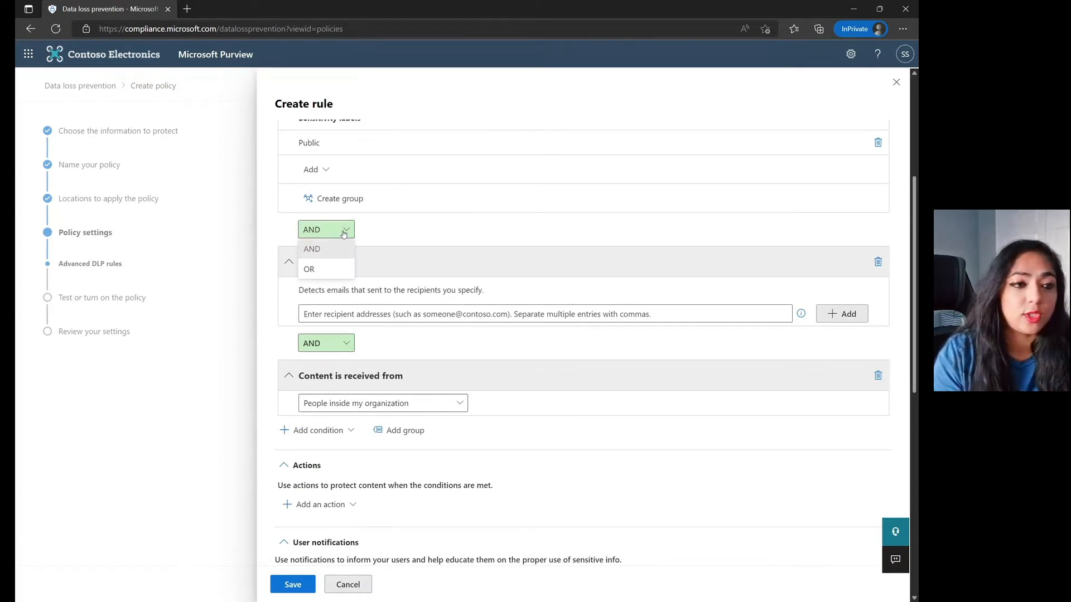
{"action": "left_click", "coordinate": [312, 250]}
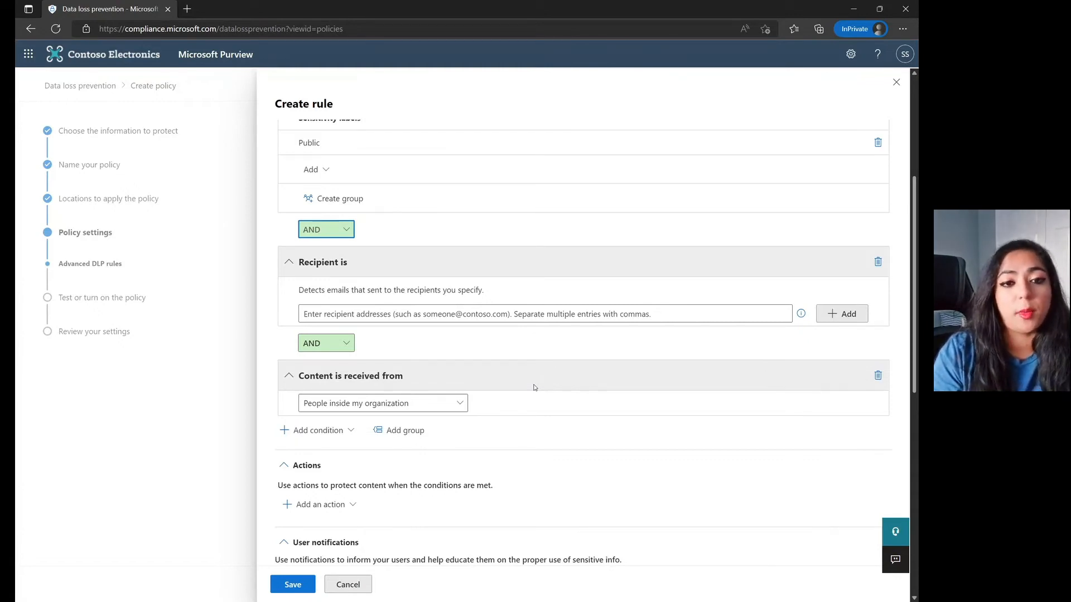
{"action": "mouse_move", "coordinate": [664, 586]}
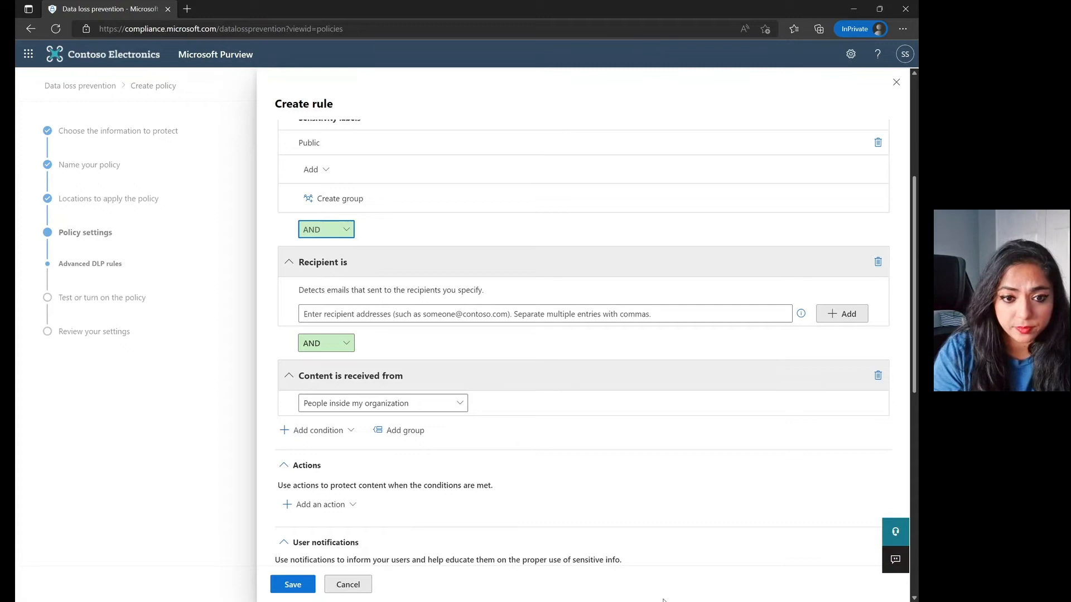
{"action": "mouse_move", "coordinate": [444, 383]}
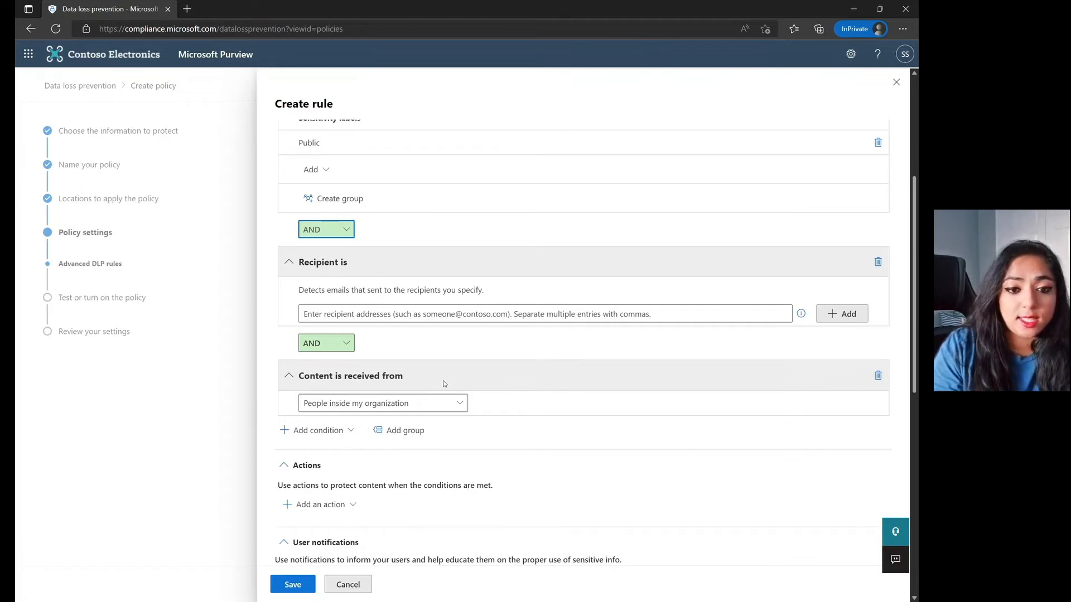
{"action": "scroll", "scroll_direction": "down", "scroll_amount": 3}
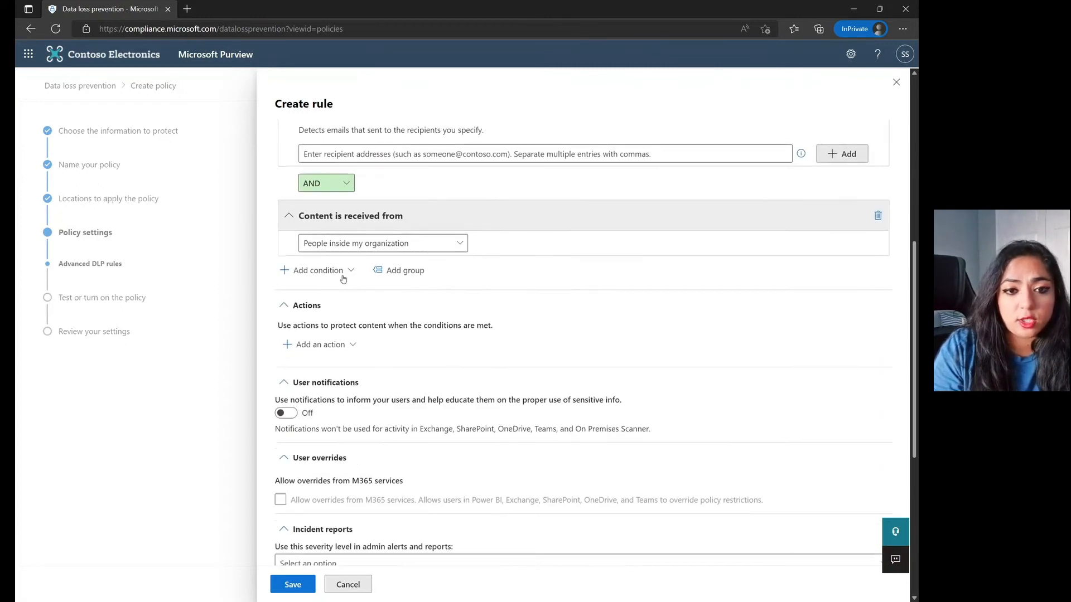
{"action": "left_click", "coordinate": [317, 270]}
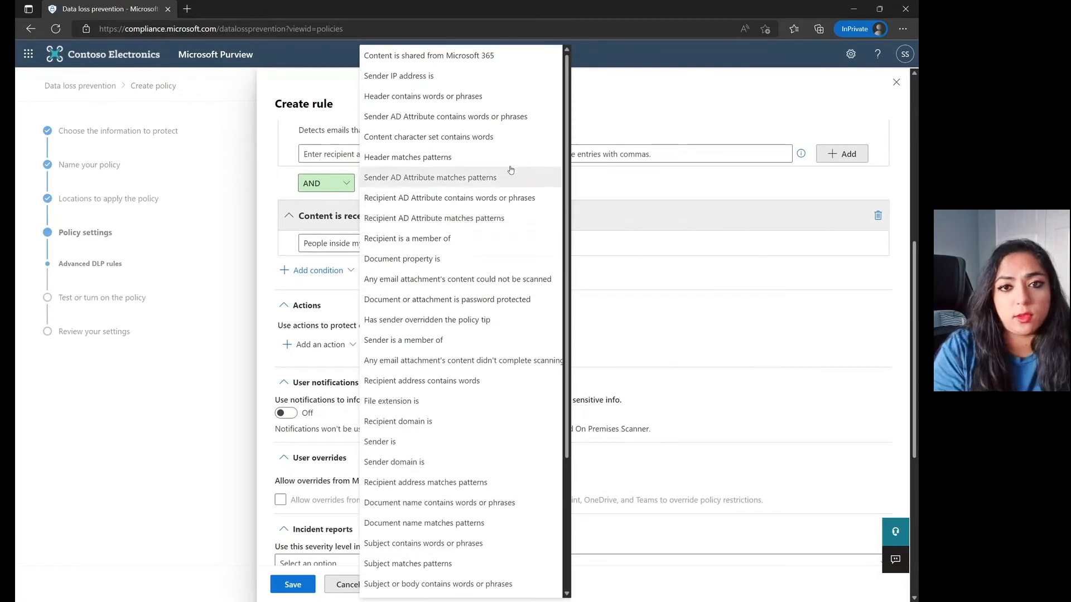
{"action": "scroll", "scroll_direction": "down", "scroll_amount": 3}
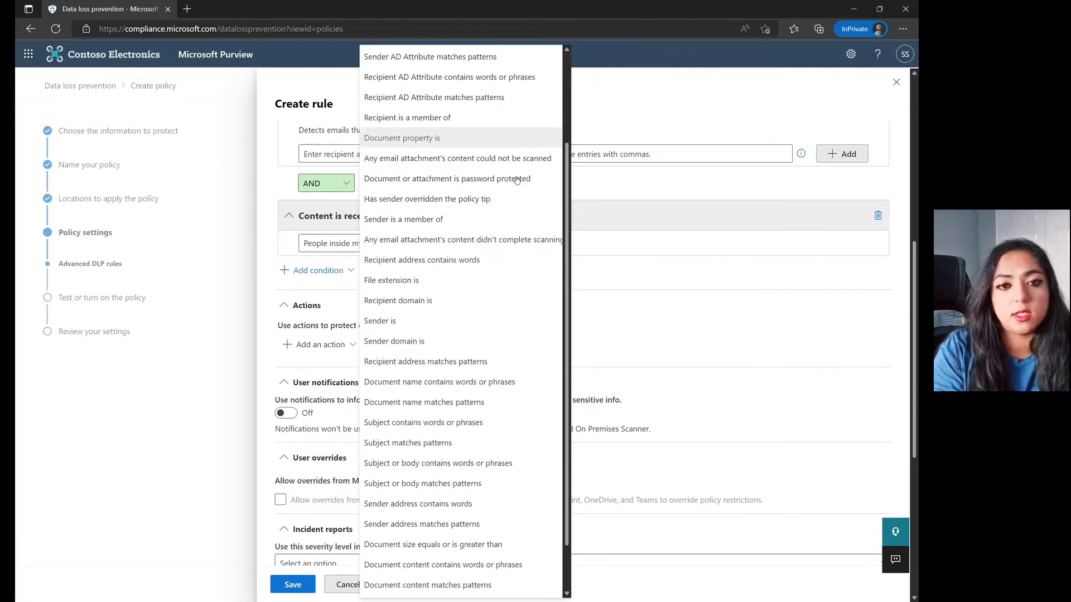
{"action": "scroll", "scroll_direction": "down", "scroll_amount": 3}
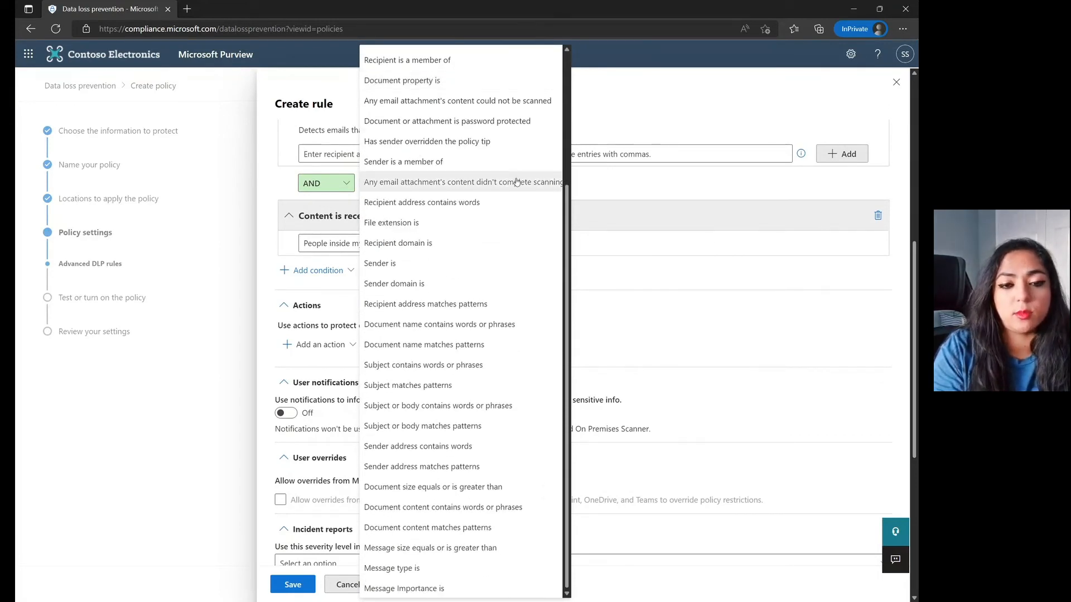
{"action": "mouse_move", "coordinate": [607, 321]}
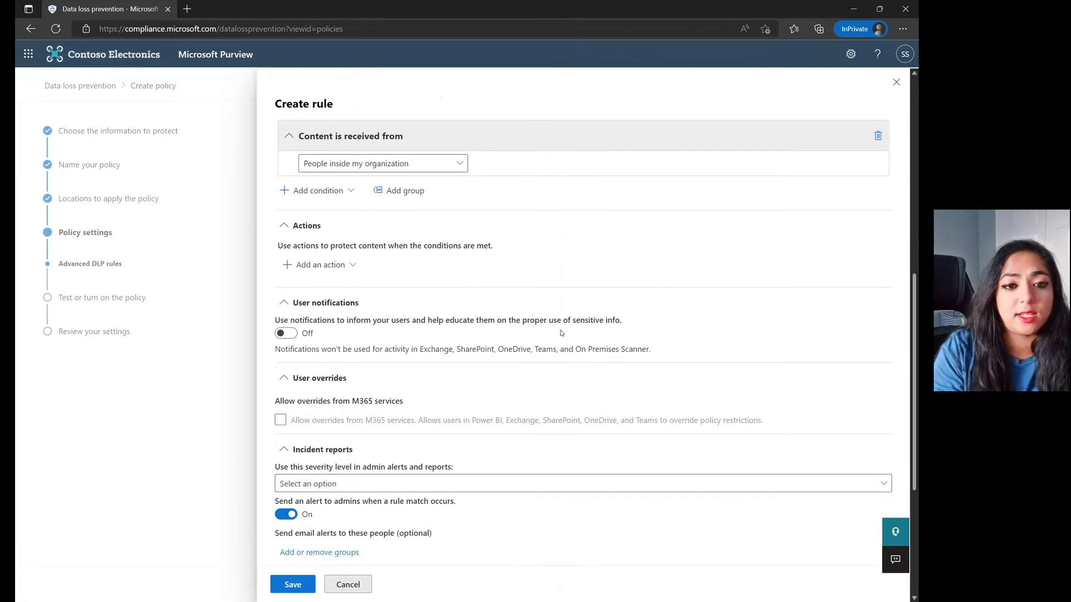
Step: Add actions: Add recipient to the To box, Modify subject, Prepend Email Subject
{"action": "left_click", "coordinate": [322, 264]}
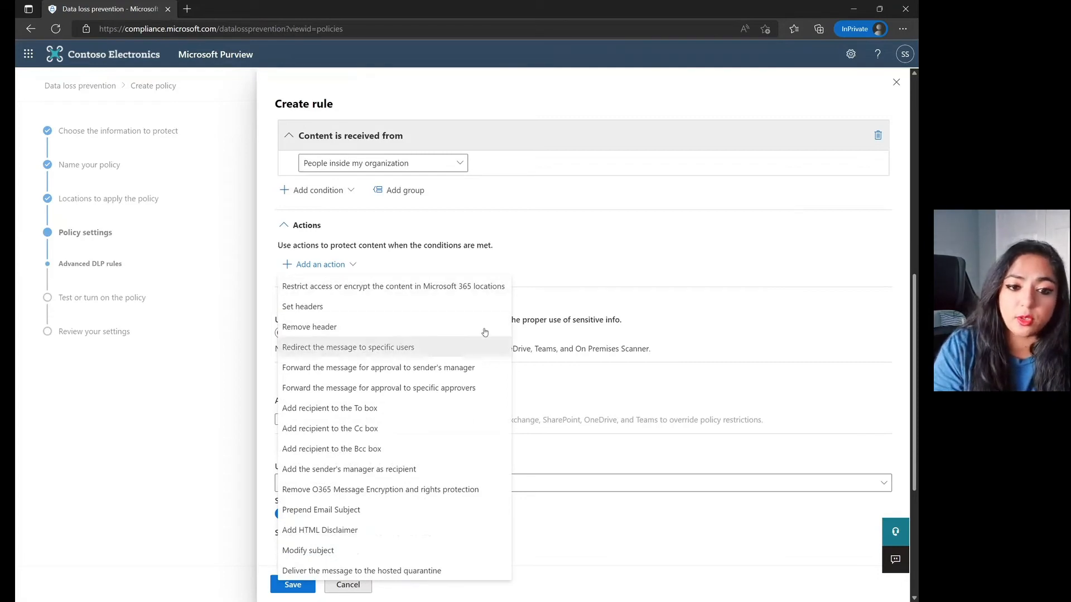
{"action": "mouse_move", "coordinate": [449, 434]}
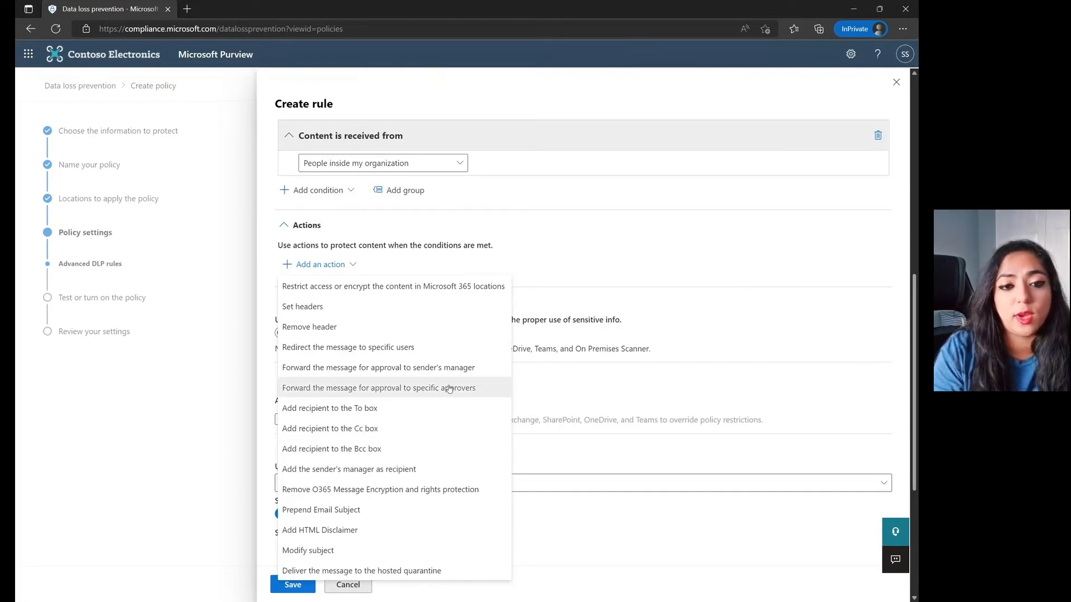
{"action": "left_click", "coordinate": [329, 409]}
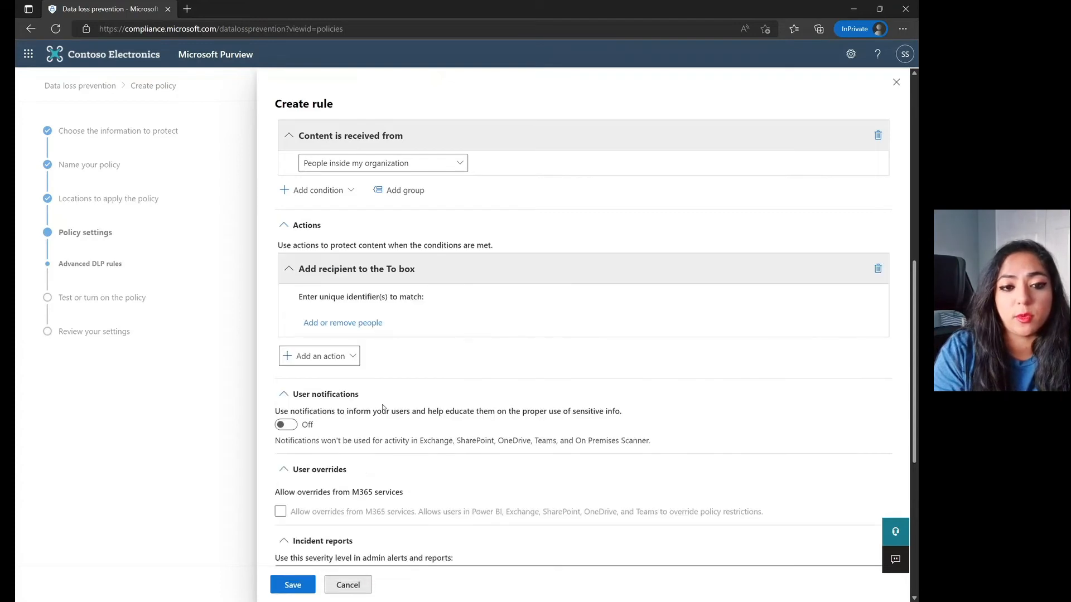
{"action": "left_click", "coordinate": [318, 356]}
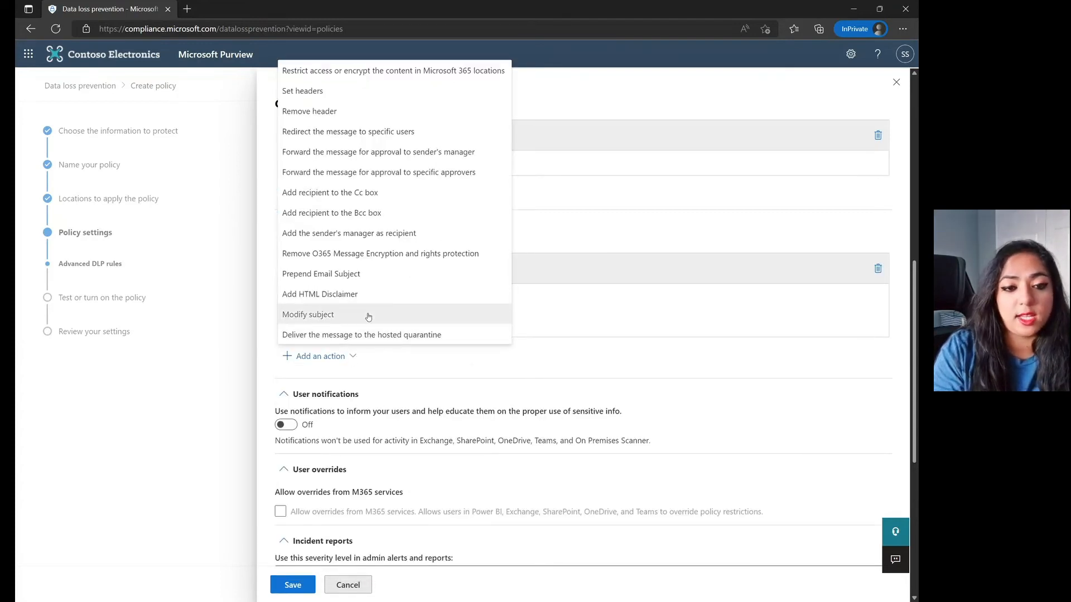
{"action": "left_click", "coordinate": [307, 314]}
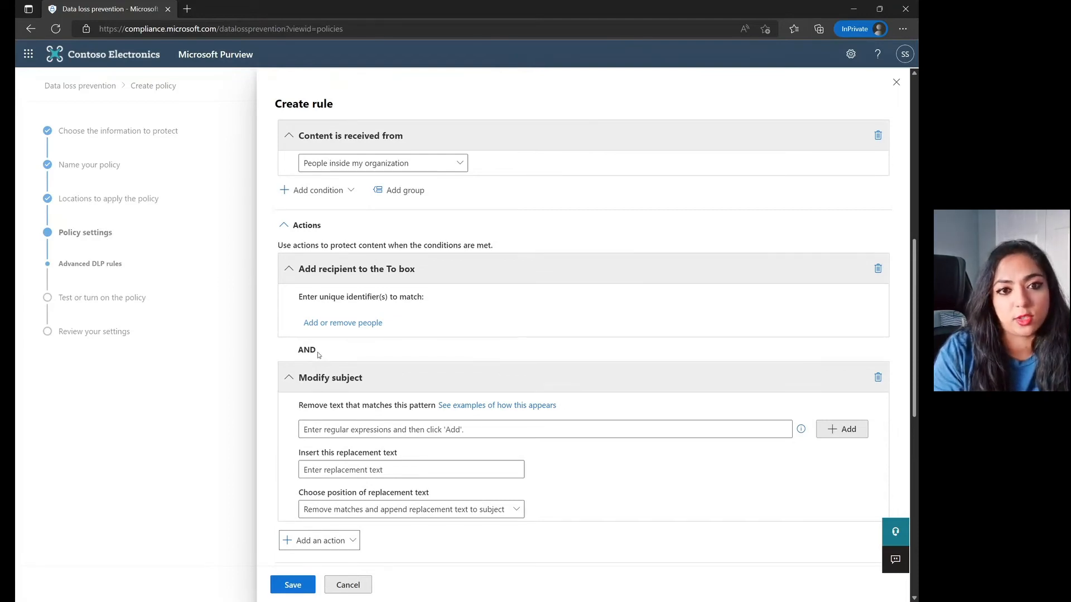
{"action": "mouse_move", "coordinate": [383, 337]}
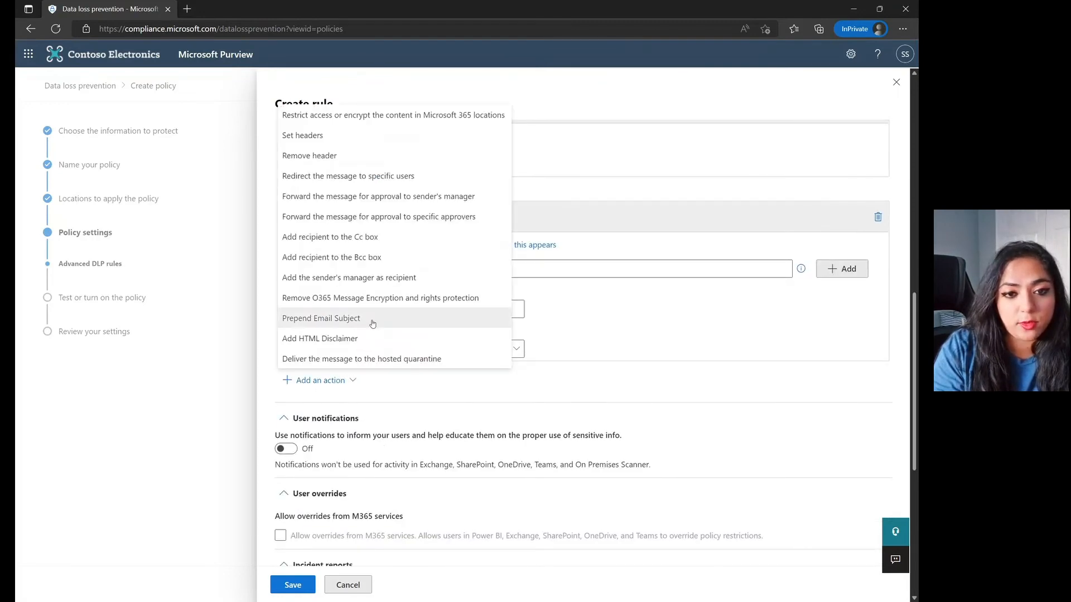
{"action": "left_click", "coordinate": [320, 318]}
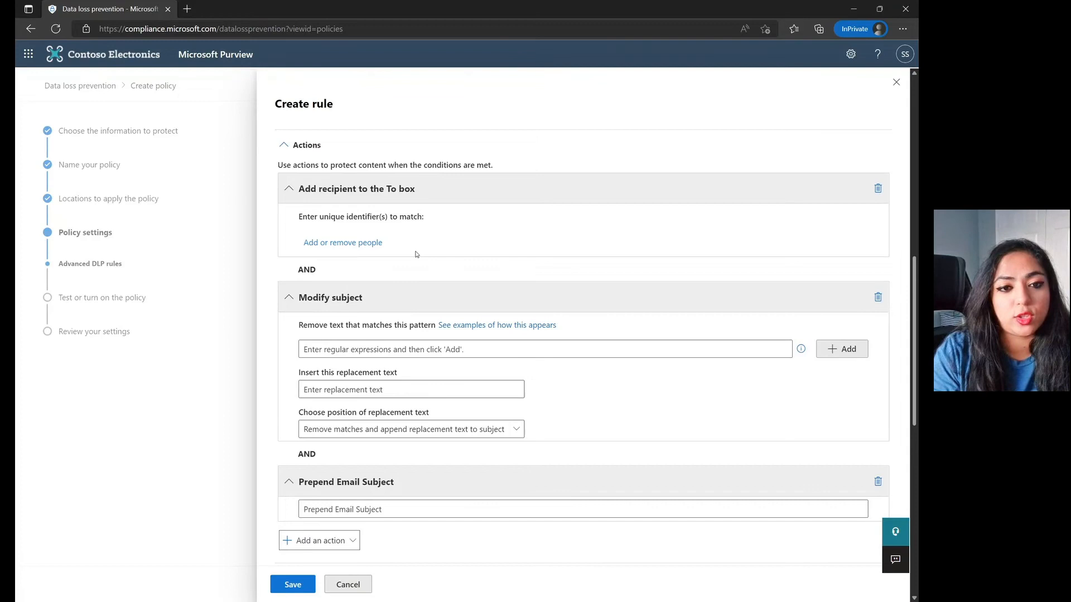
{"action": "mouse_move", "coordinate": [427, 259]}
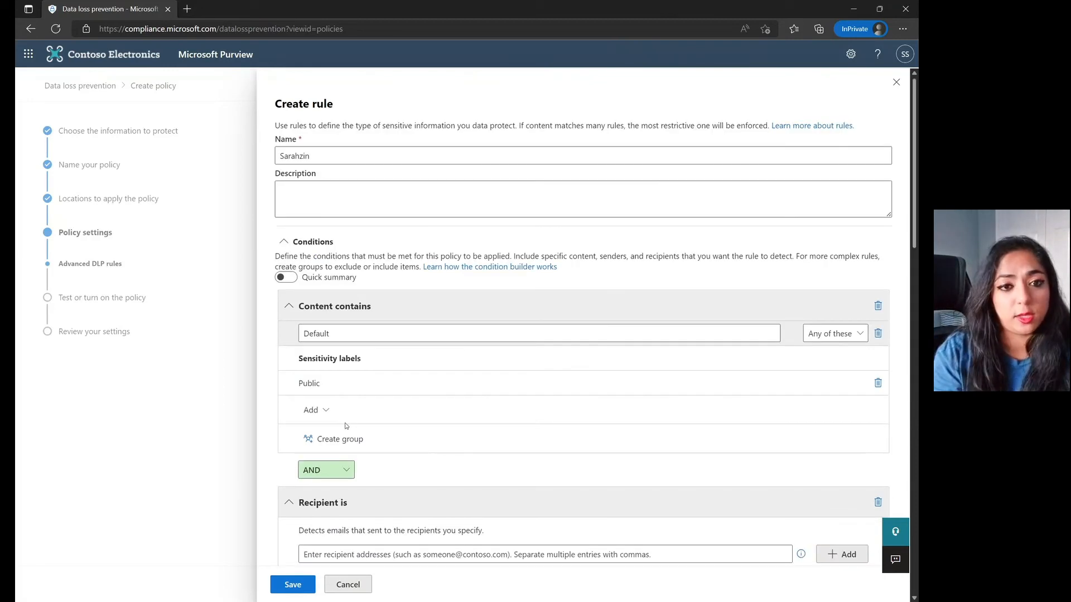
Step: Save the rule and keep 'Test it out first' on the way to review
{"action": "left_click", "coordinate": [293, 585]}
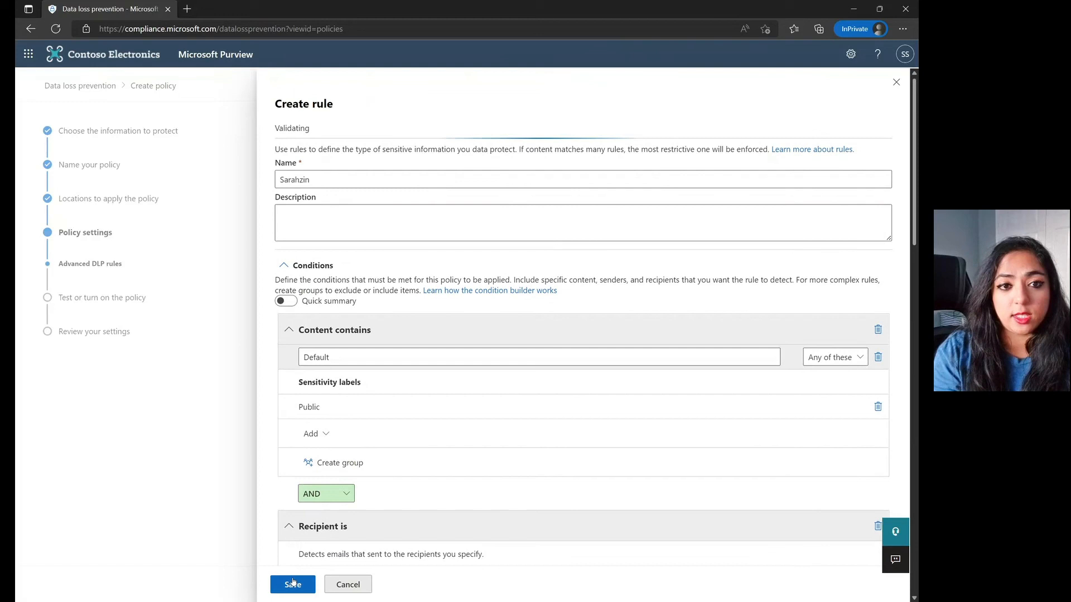
{"action": "left_click", "coordinate": [292, 585]}
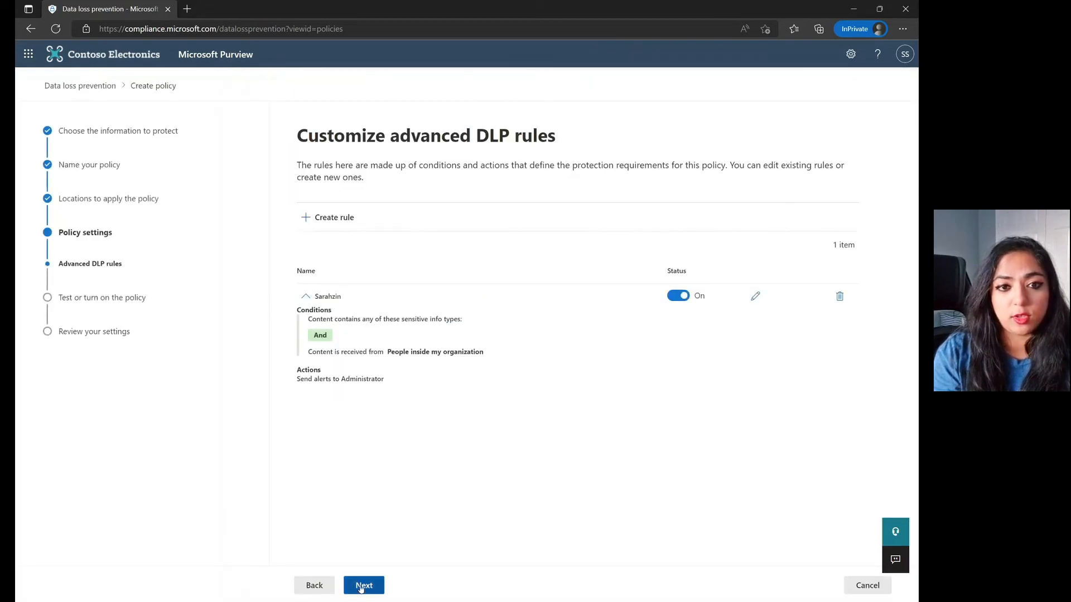
{"action": "left_click", "coordinate": [363, 585]}
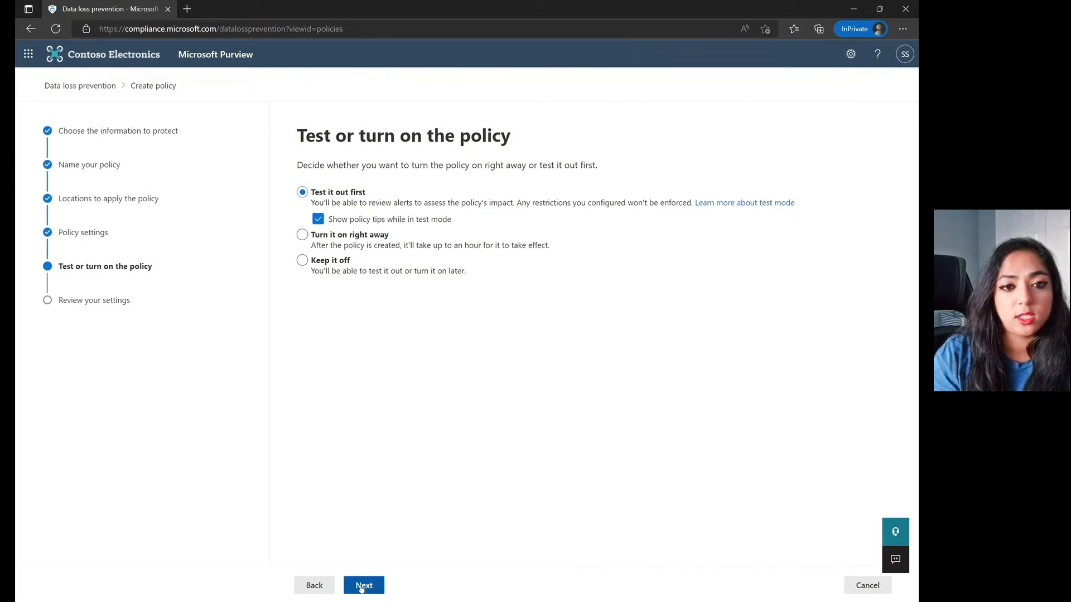
{"action": "left_click", "coordinate": [363, 601]}
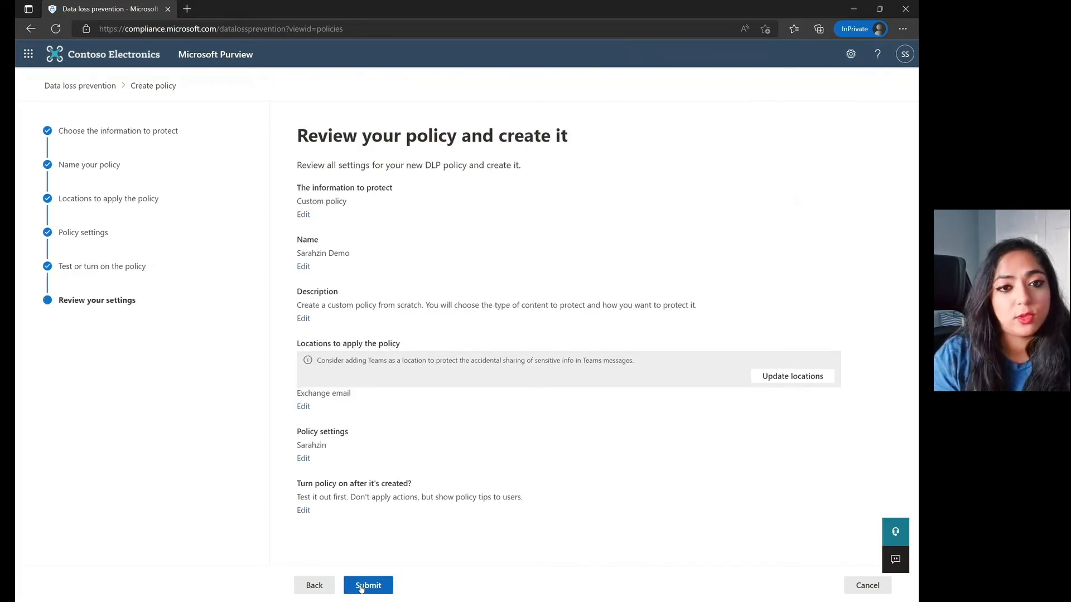